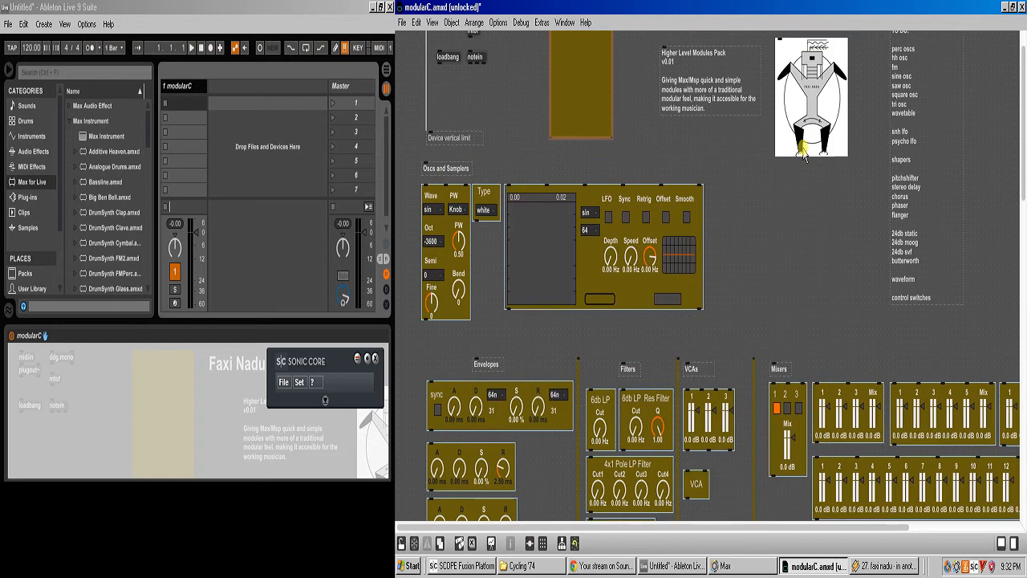
Step: Lift the biquad~ object away, then set it back beside cascade~ and rand~
scroll("up", 3)
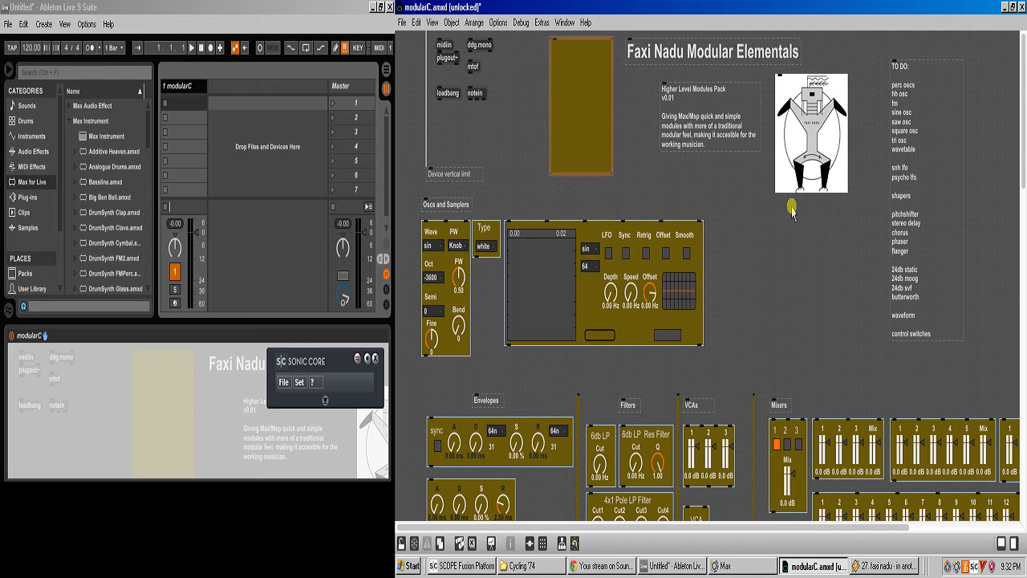
mouse_move(662, 16)
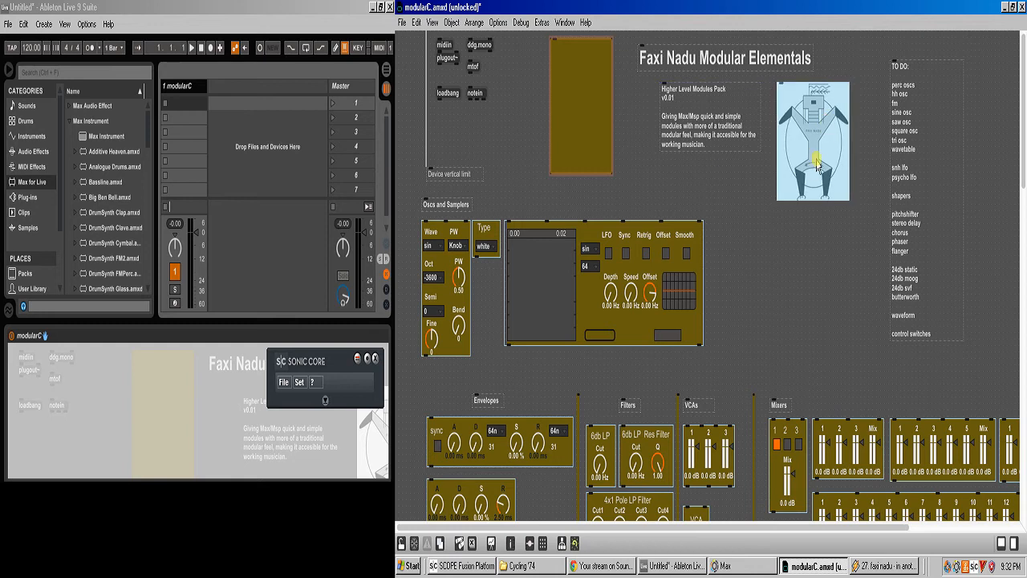
scroll("down", 3)
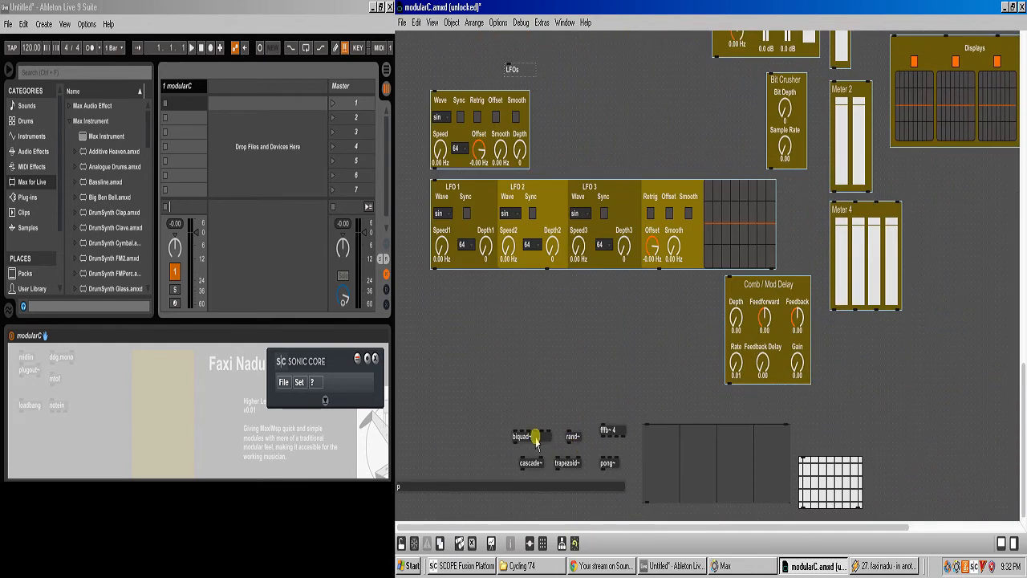
left_click_drag(530, 436, 554, 393)
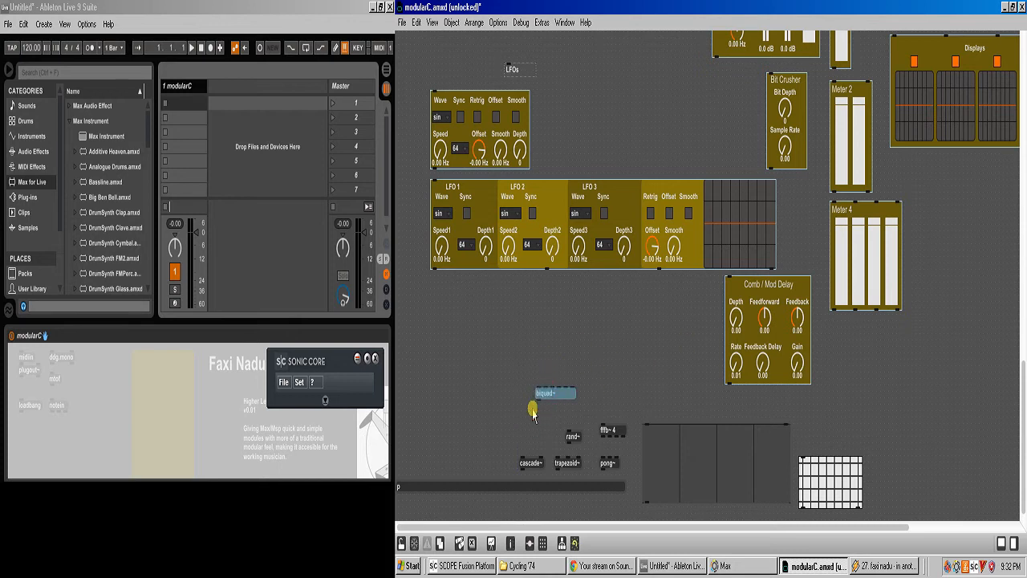
left_click_drag(553, 392, 526, 424)
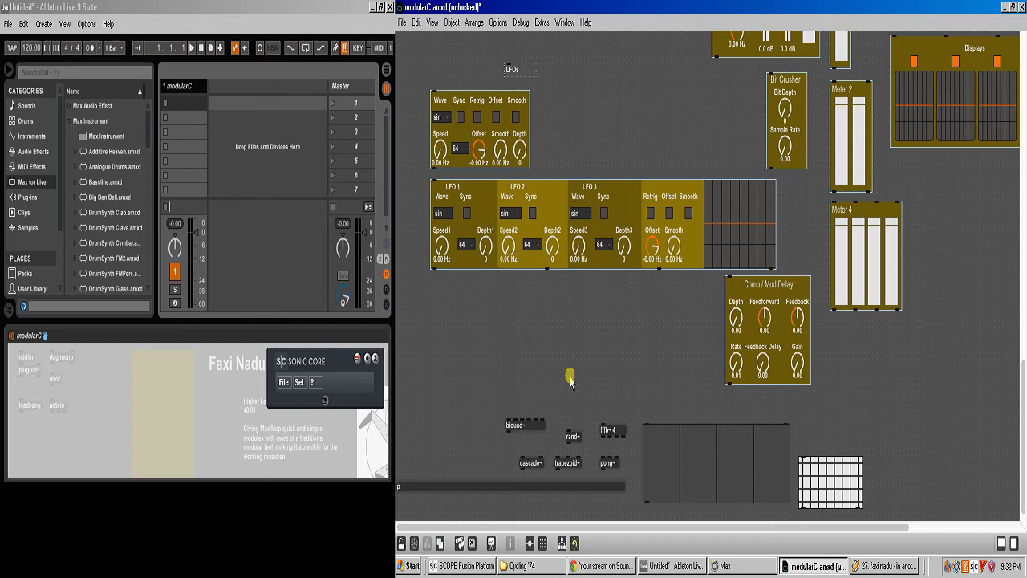
mouse_move(618, 329)
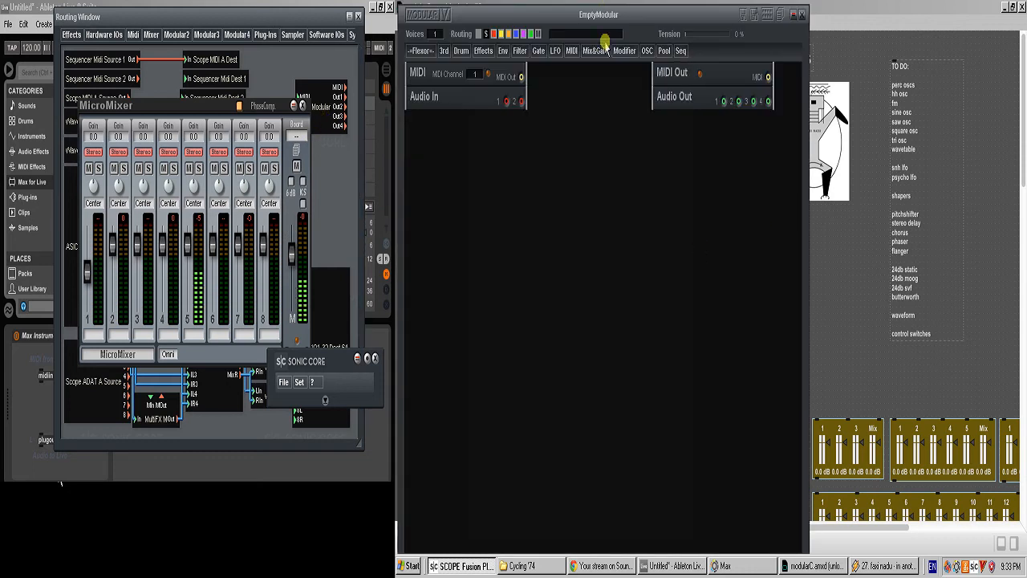
Step: Add a multiOSC module to the EmptyModular patch and bring modularC.amxd forward
left_click(647, 50)
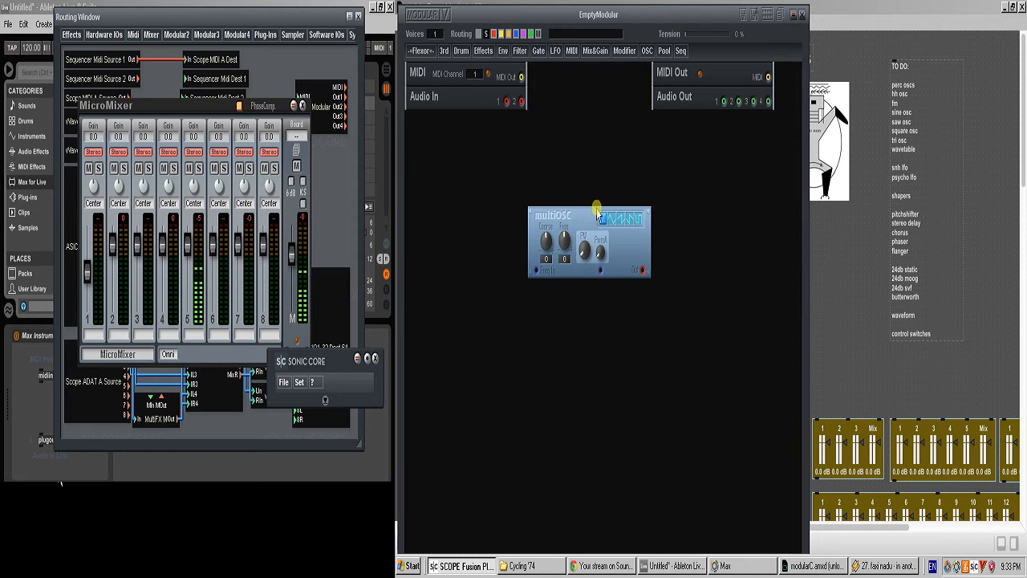
left_click(813, 565)
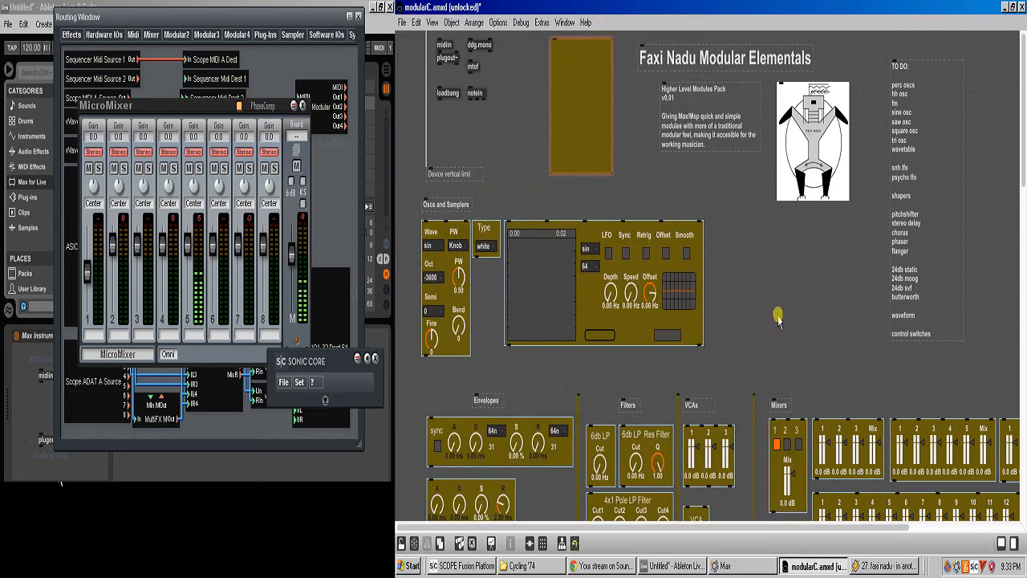
right_click(446, 105)
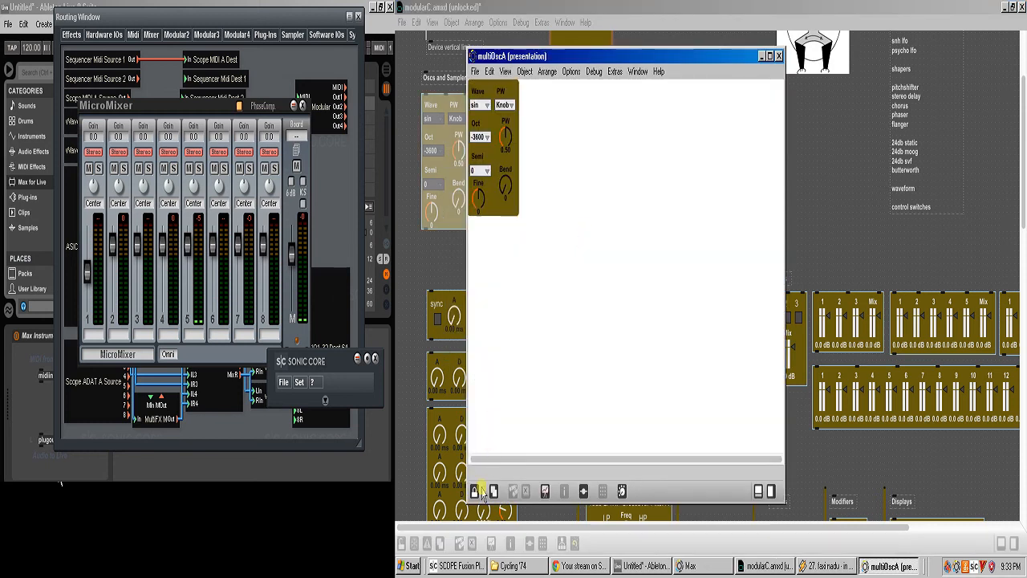
left_click(505, 72)
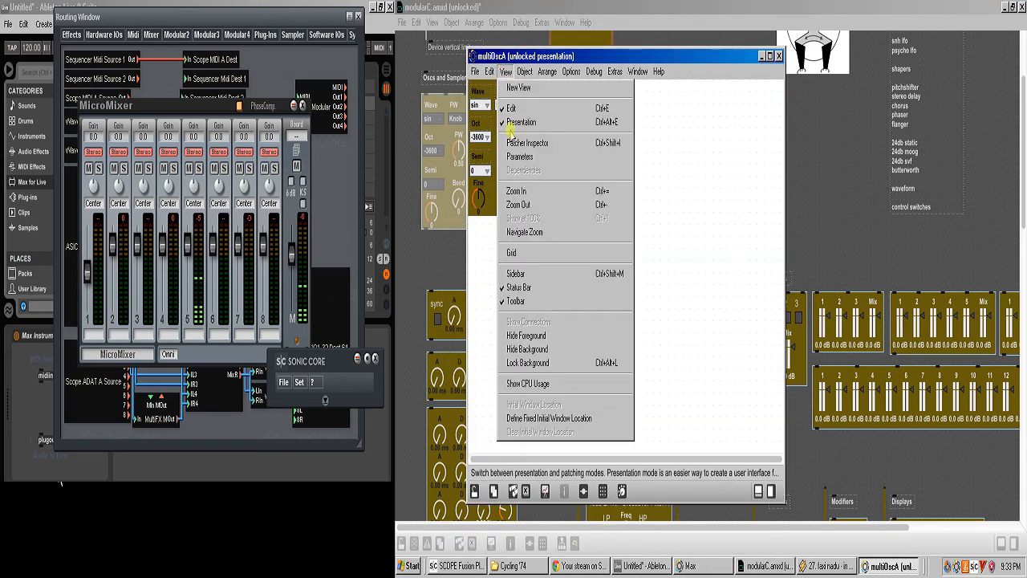
left_click(521, 122)
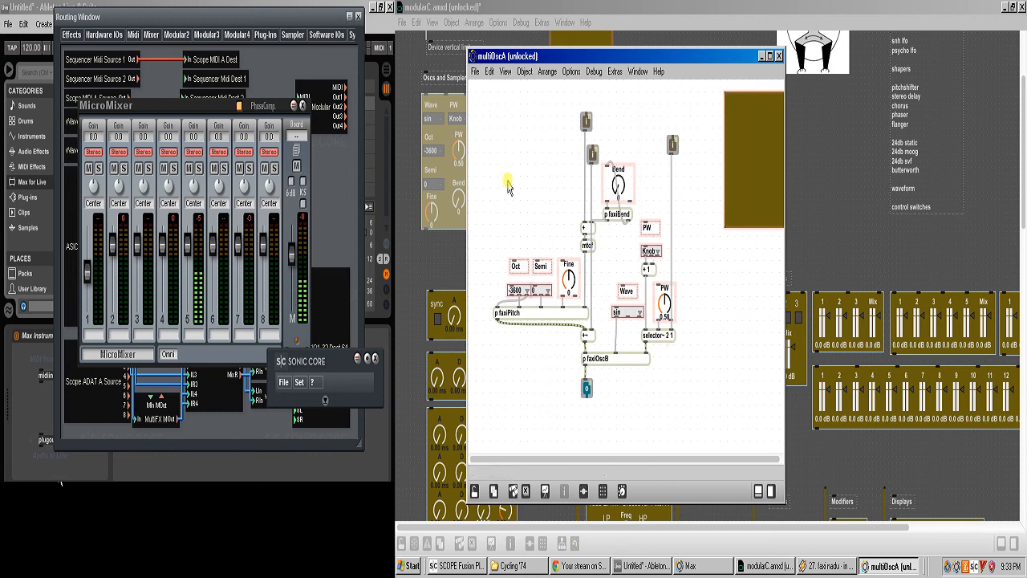
mouse_move(614, 238)
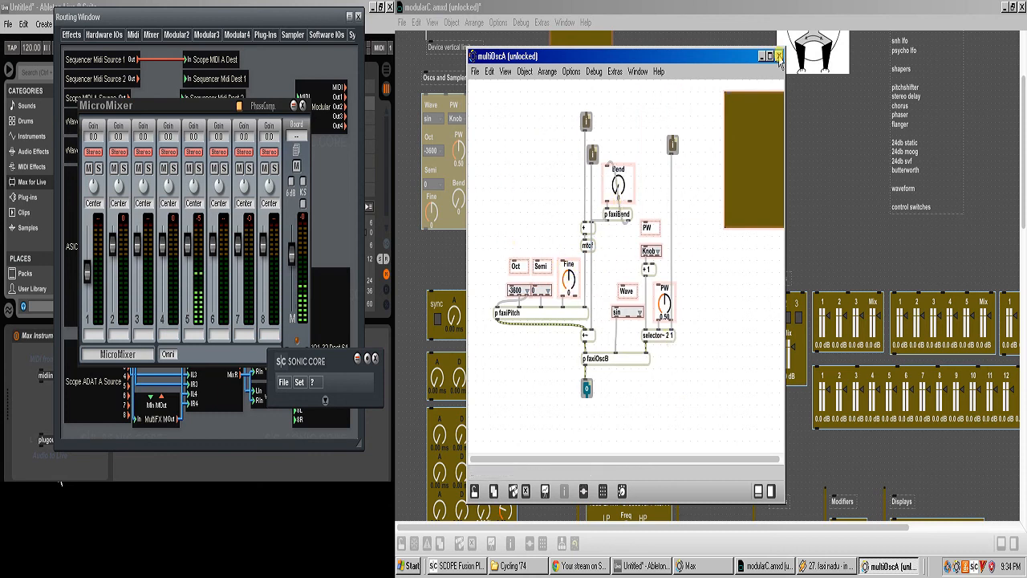
left_click(779, 55)
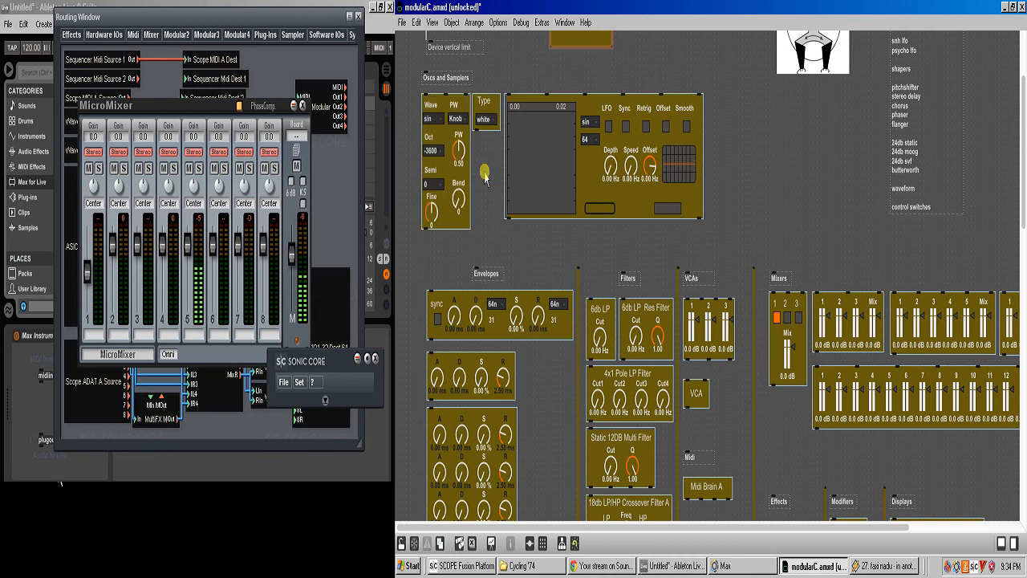
mouse_move(552, 255)
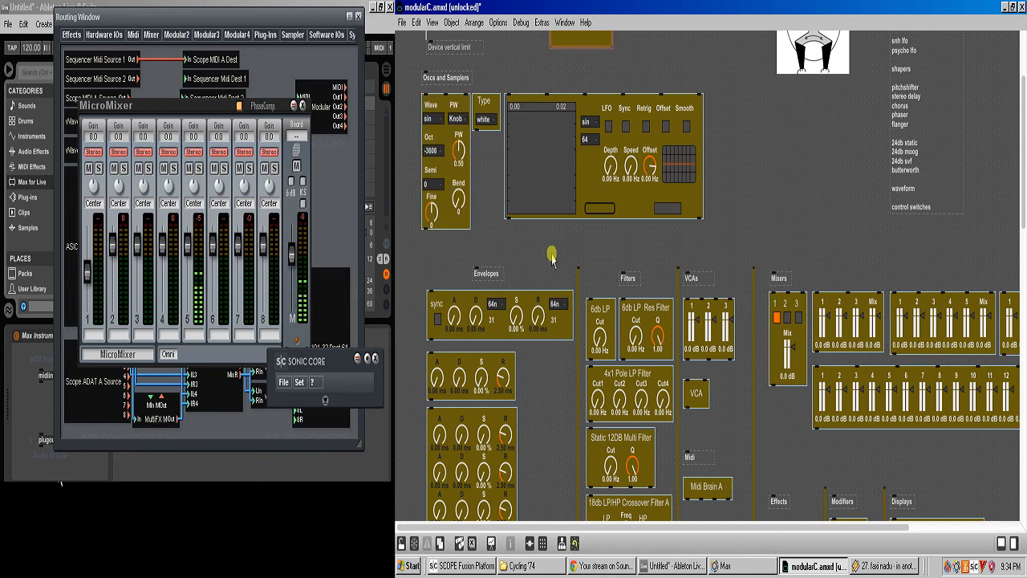
mouse_move(609, 261)
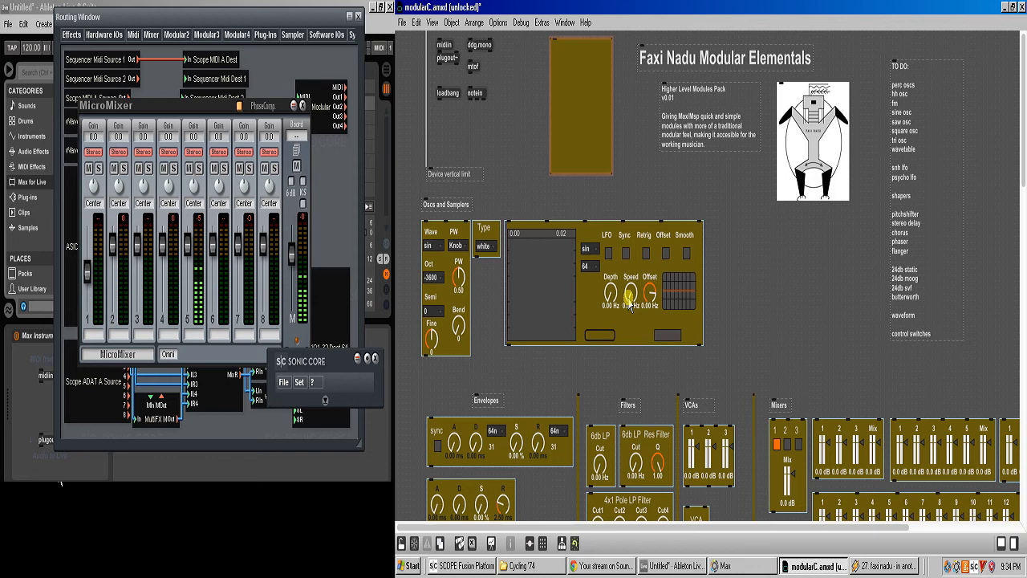
scroll("down", 3)
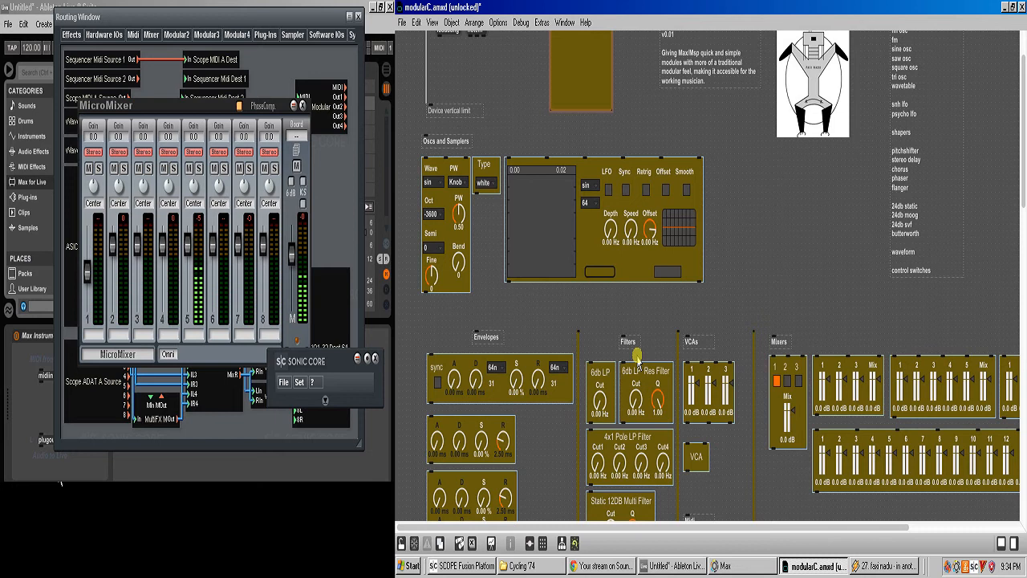
mouse_move(609, 295)
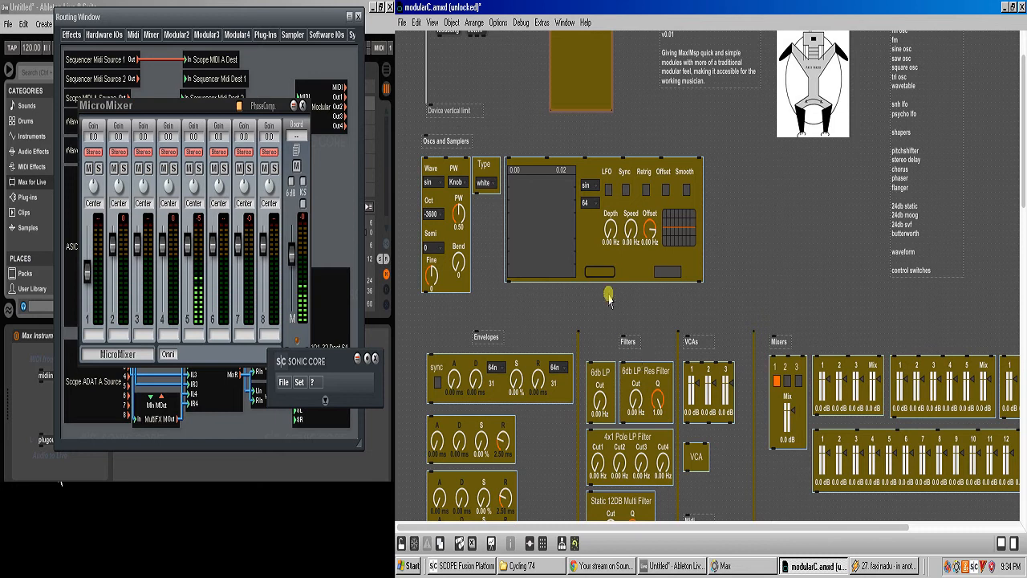
mouse_move(564, 288)
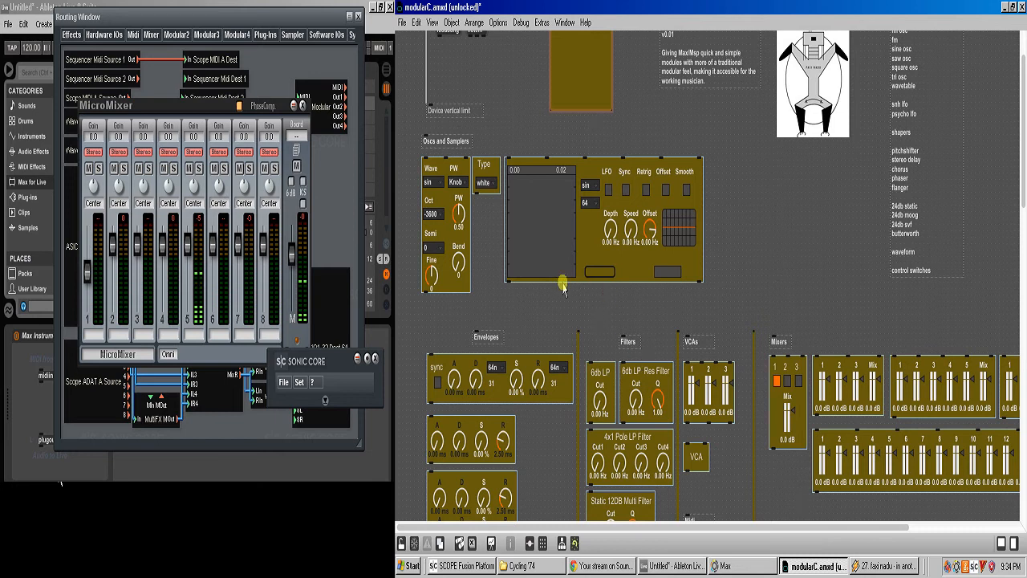
mouse_move(535, 143)
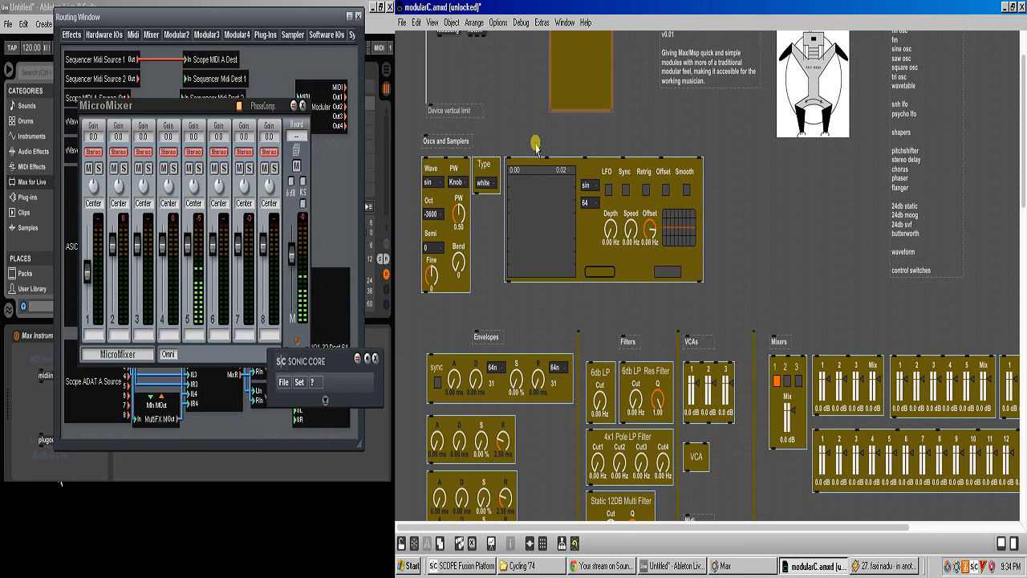
mouse_move(592, 241)
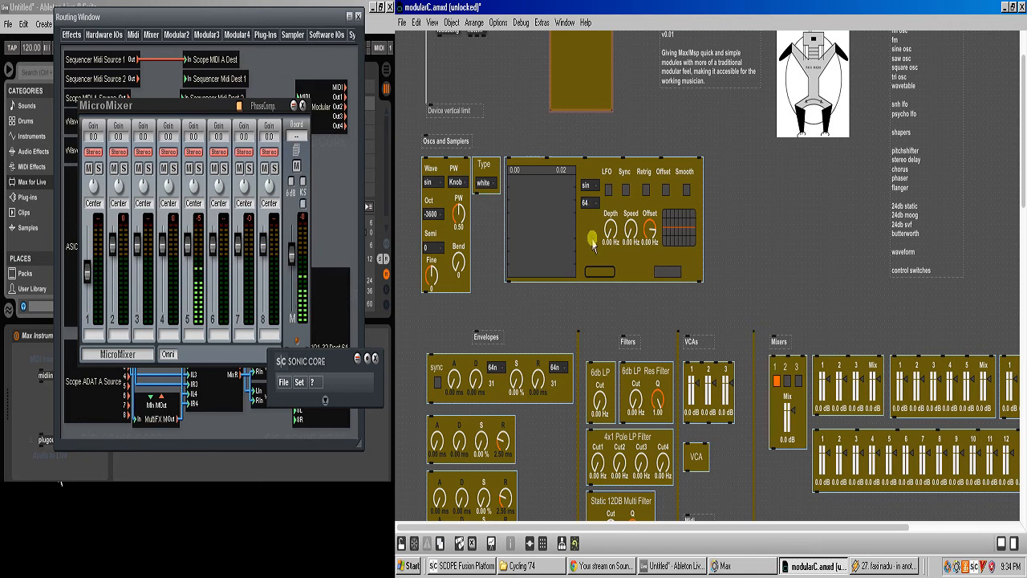
scroll("up", 3)
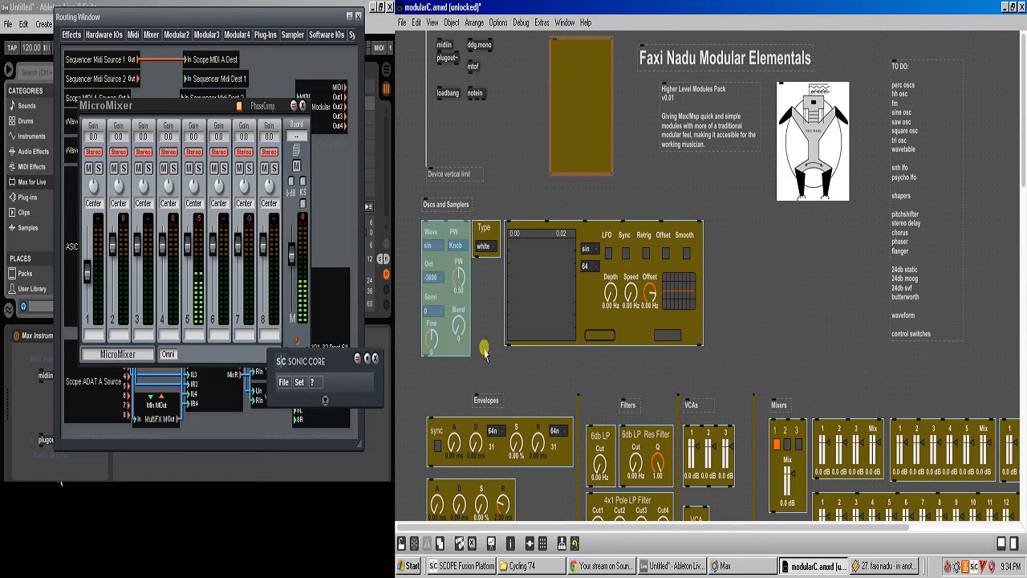
Step: Select the Type noise module in modularC so Scope Routing and MicroMixer drop behind
scroll("down", 3)
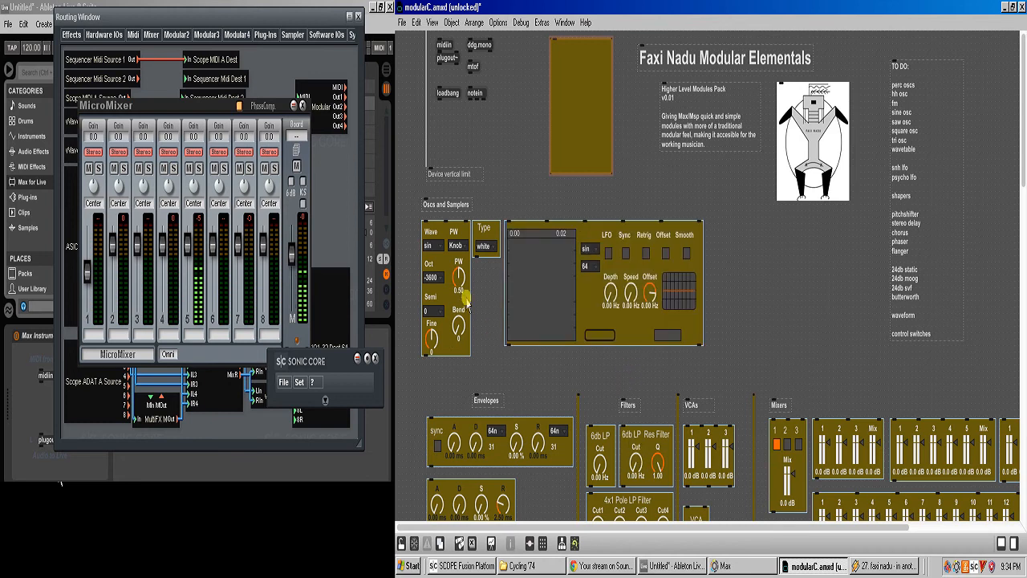
scroll("down", 3)
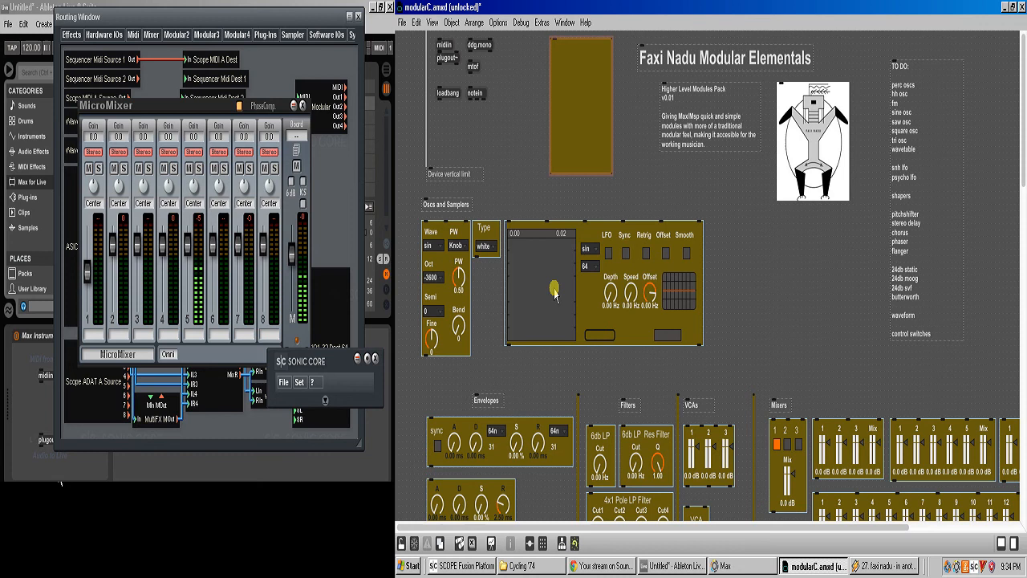
mouse_move(676, 264)
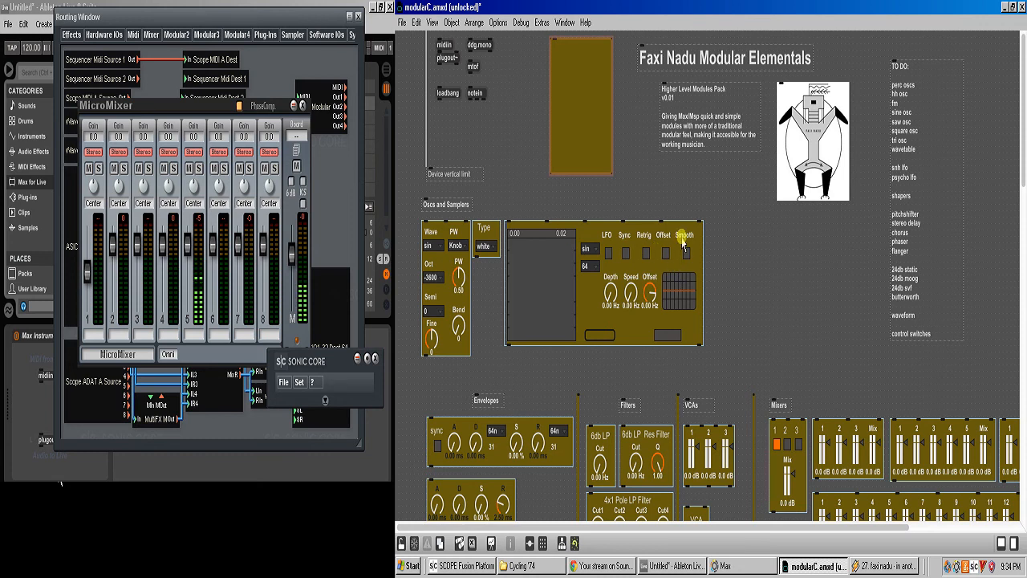
left_click(624, 250)
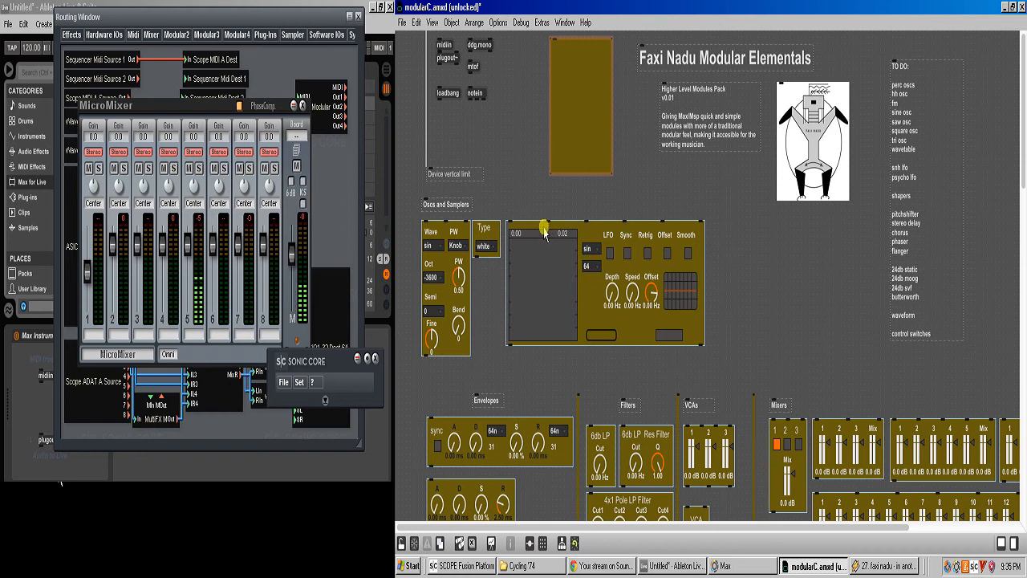
mouse_move(536, 232)
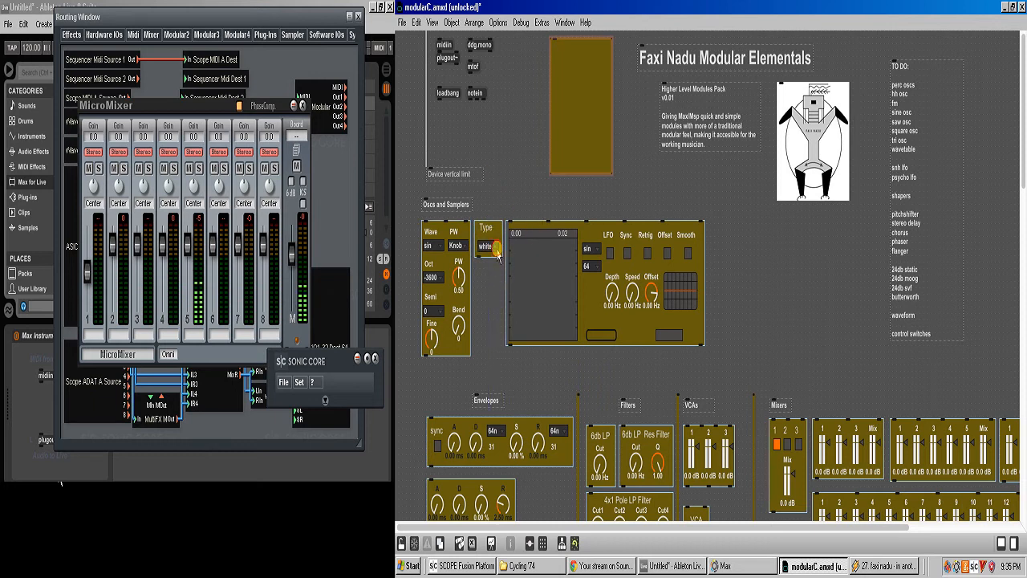
left_click(487, 233)
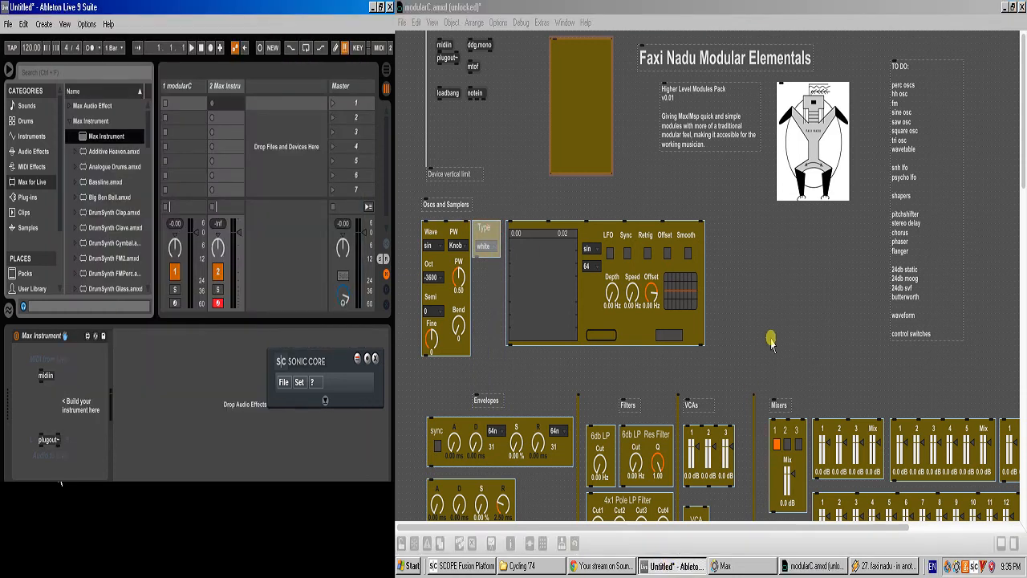
Step: Move the white-noise Type module beside the oscillators and patch it into the four-channel mixer
scroll("down", 3)
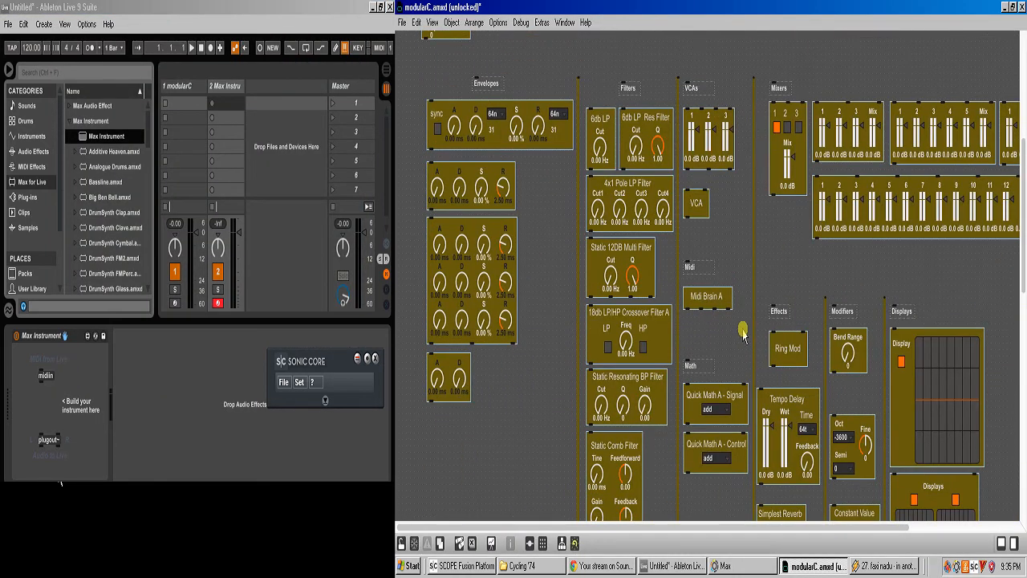
scroll("up", 3)
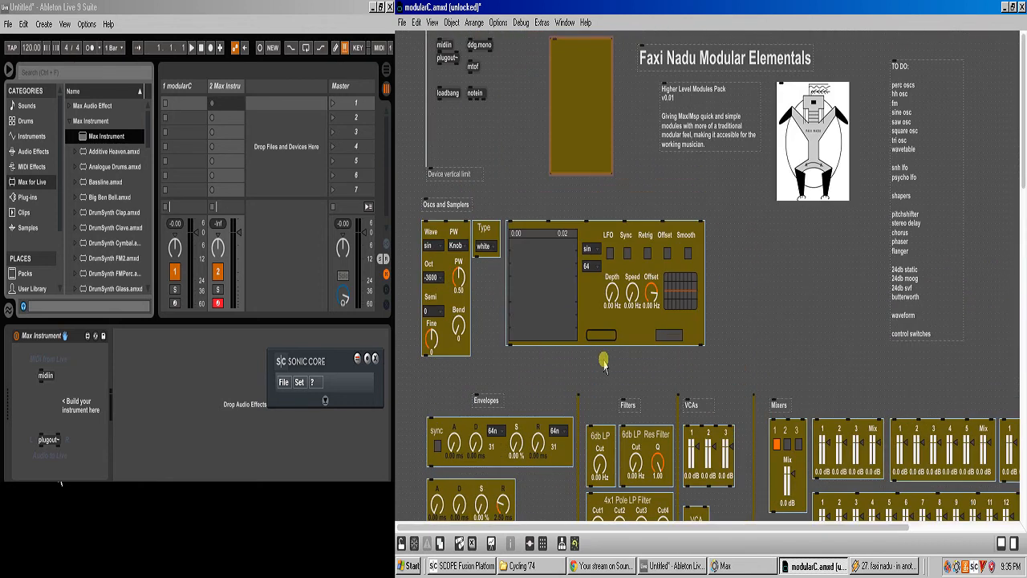
left_click_drag(484, 241, 752, 263)
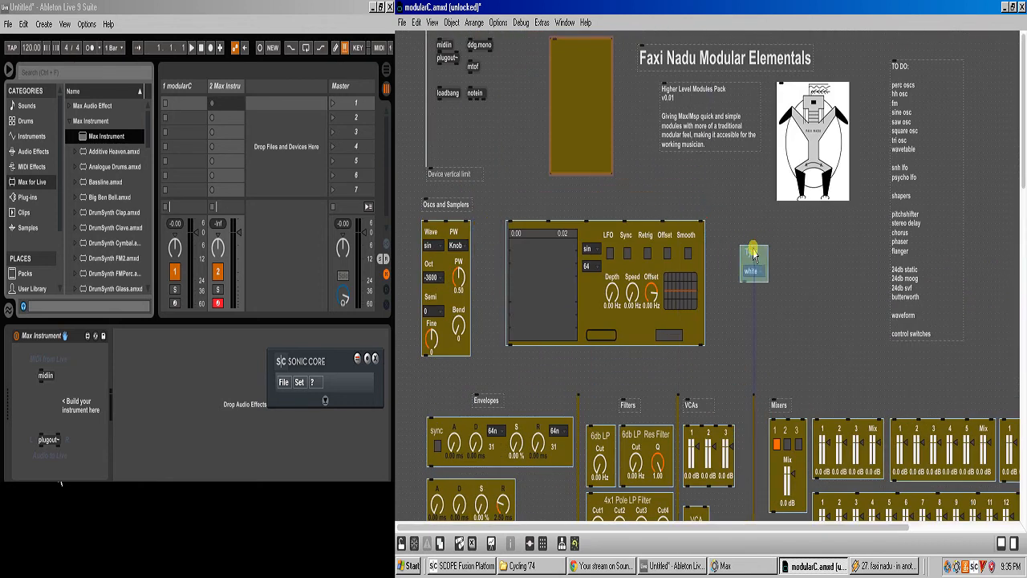
scroll("down", 3)
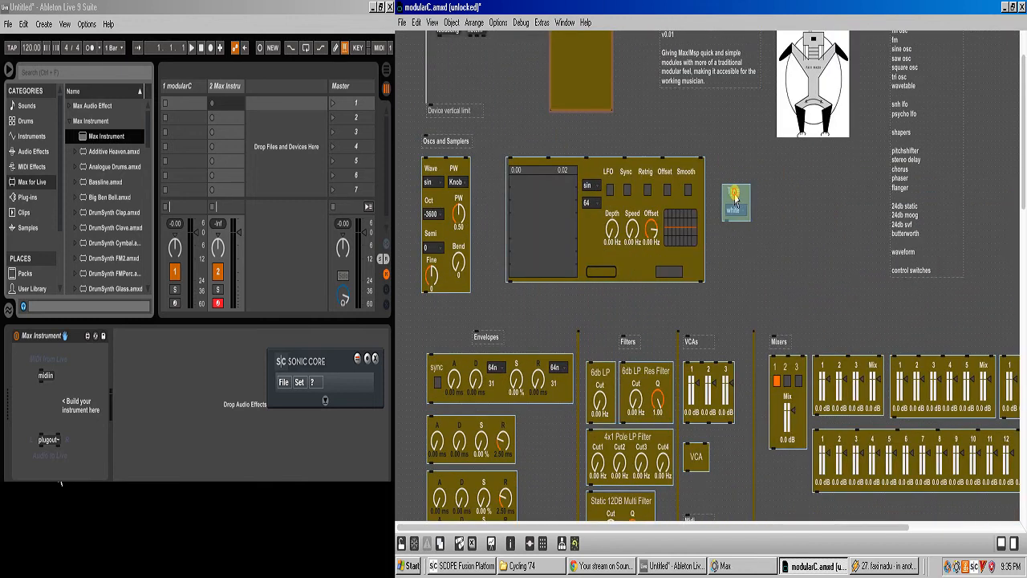
scroll("down", 3)
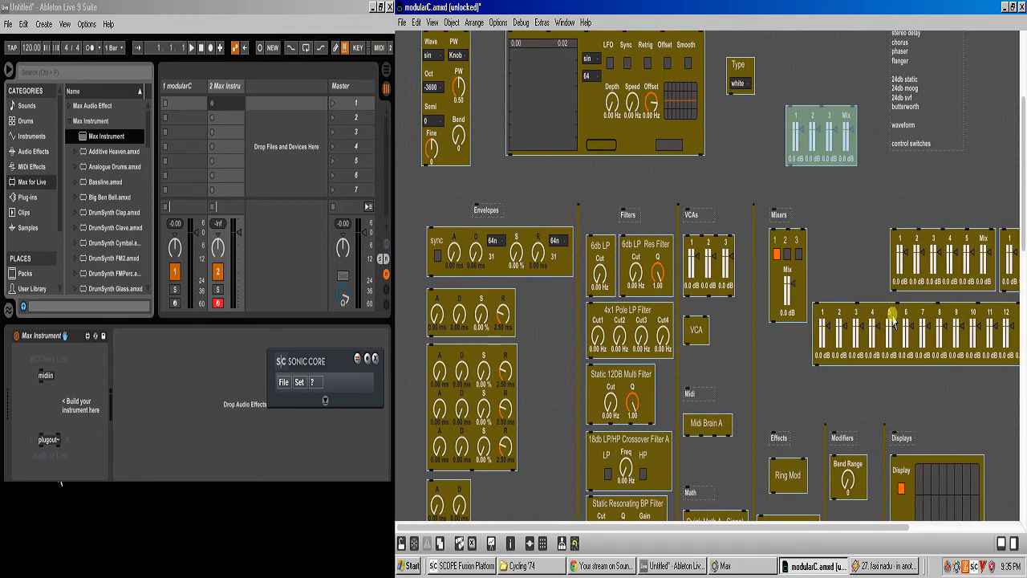
scroll("right", 3)
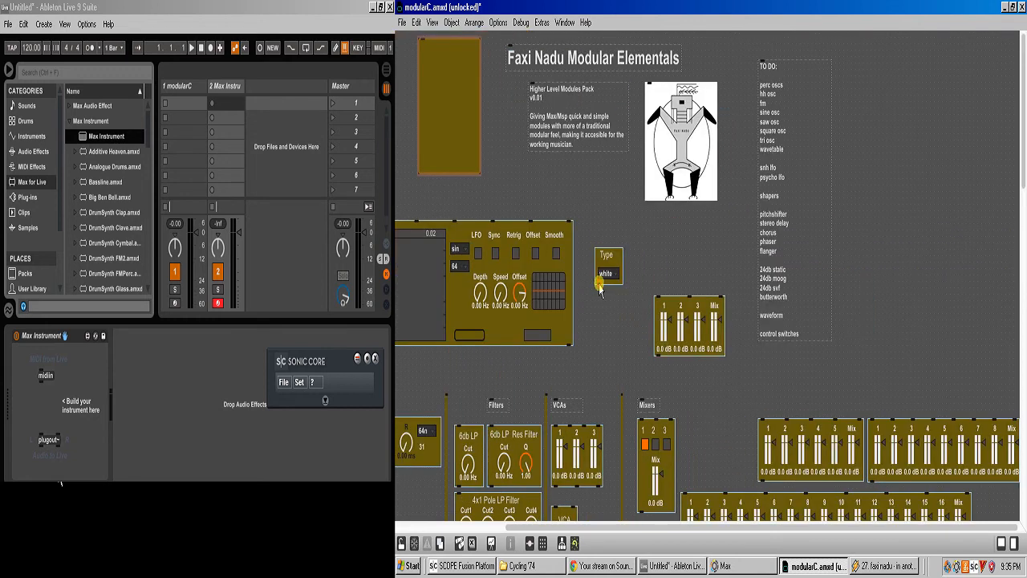
left_click_drag(599, 286, 658, 295)
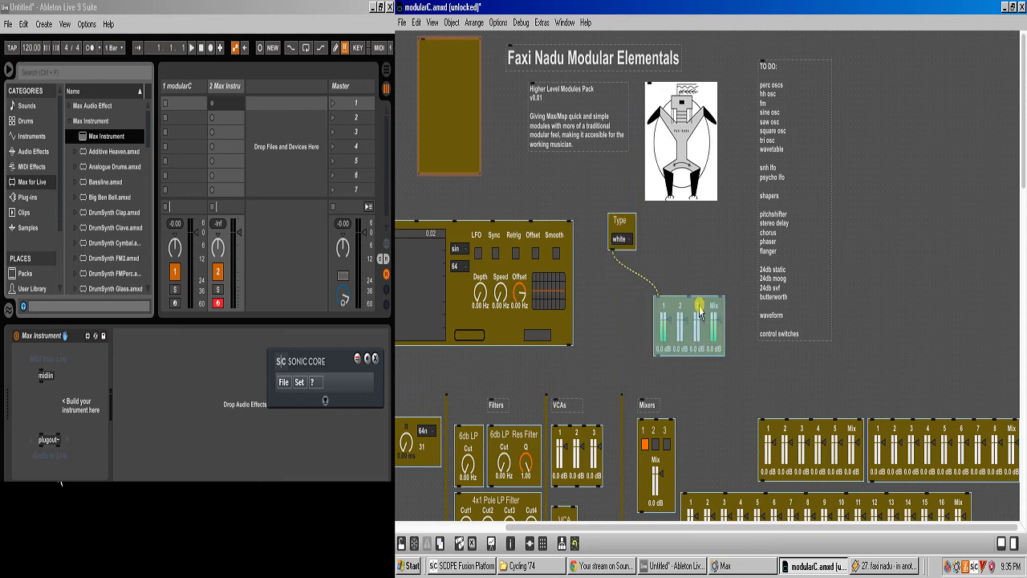
Step: Place the 6db LP filter below the mixer and lower channel 1 to -19 dB
scroll("down", 3)
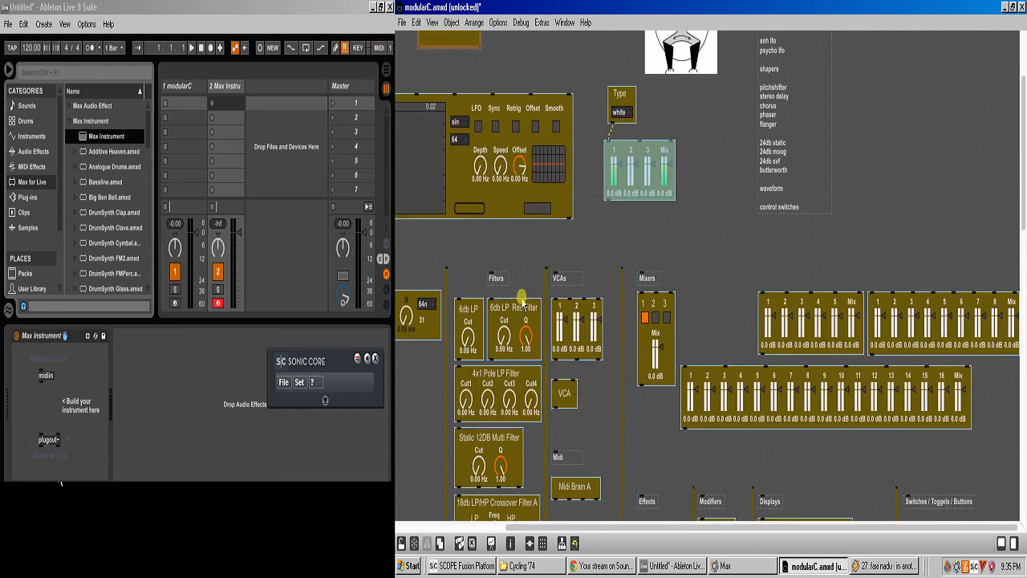
left_click_drag(469, 309, 720, 188)
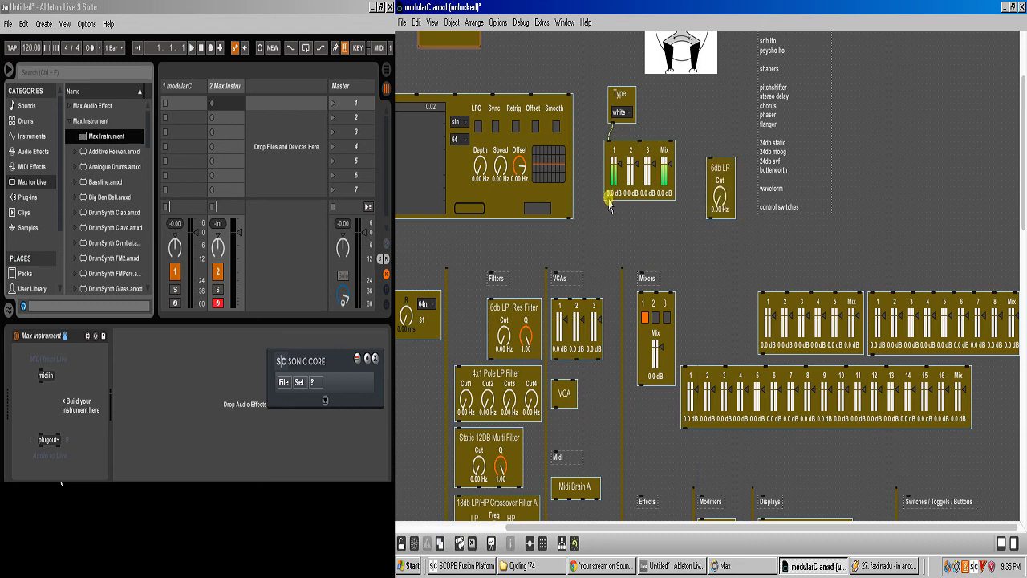
left_click_drag(610, 201, 715, 164)
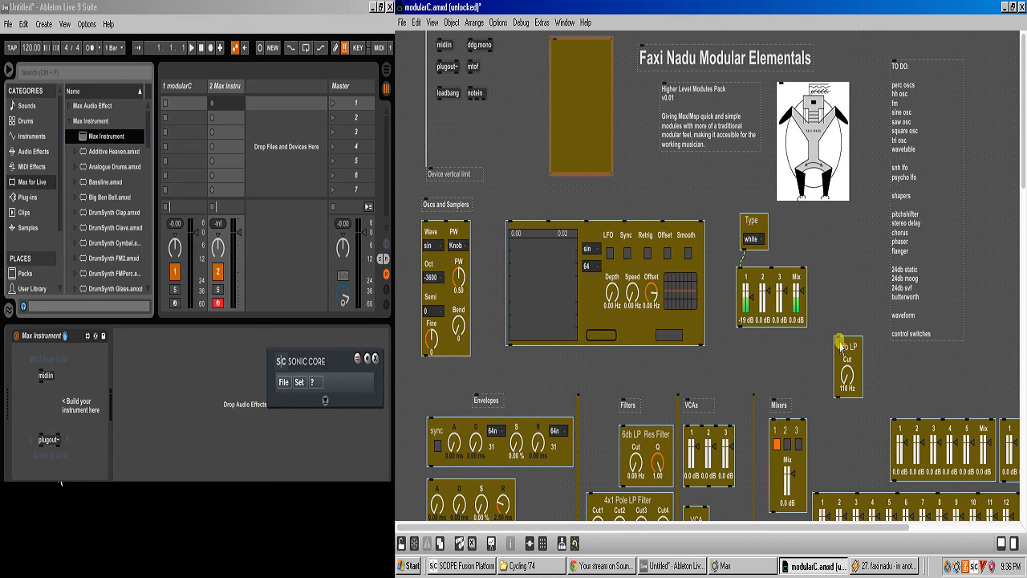
Step: Return the 6db LP filter (cutoff 110 Hz) to the Filters column and scroll through the patcher
left_click_drag(846, 366, 778, 393)
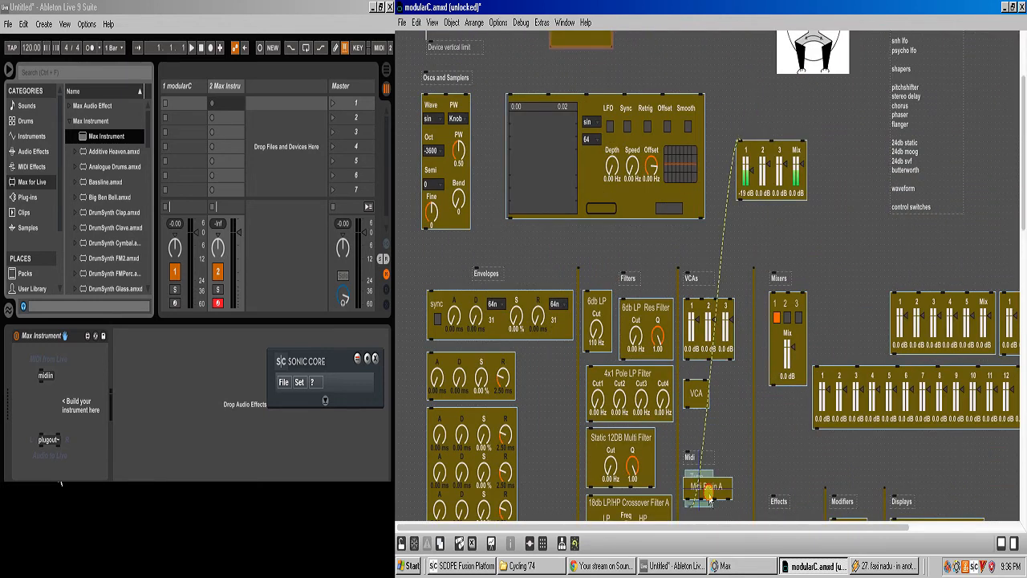
scroll("down", 3)
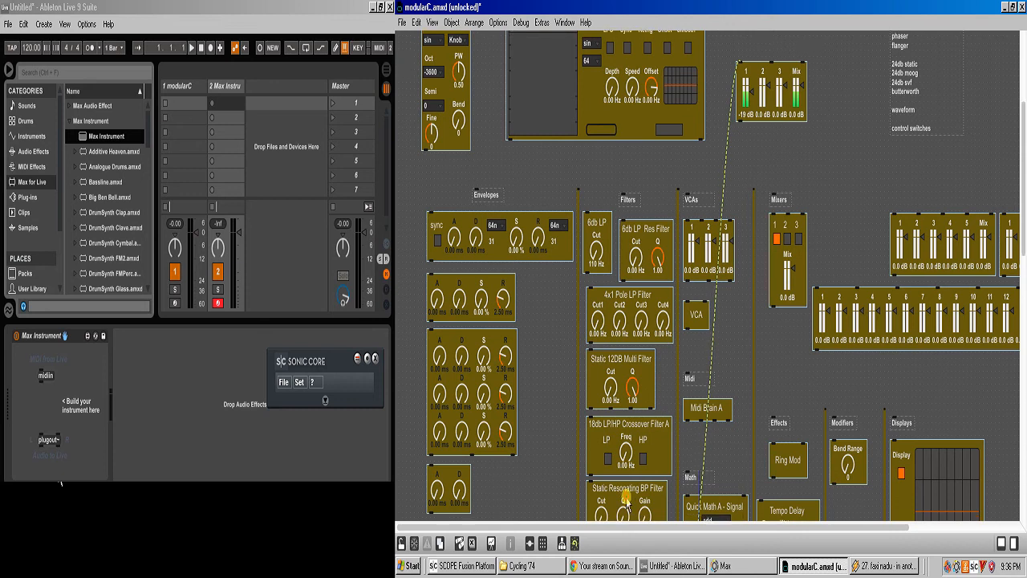
scroll("down", 3)
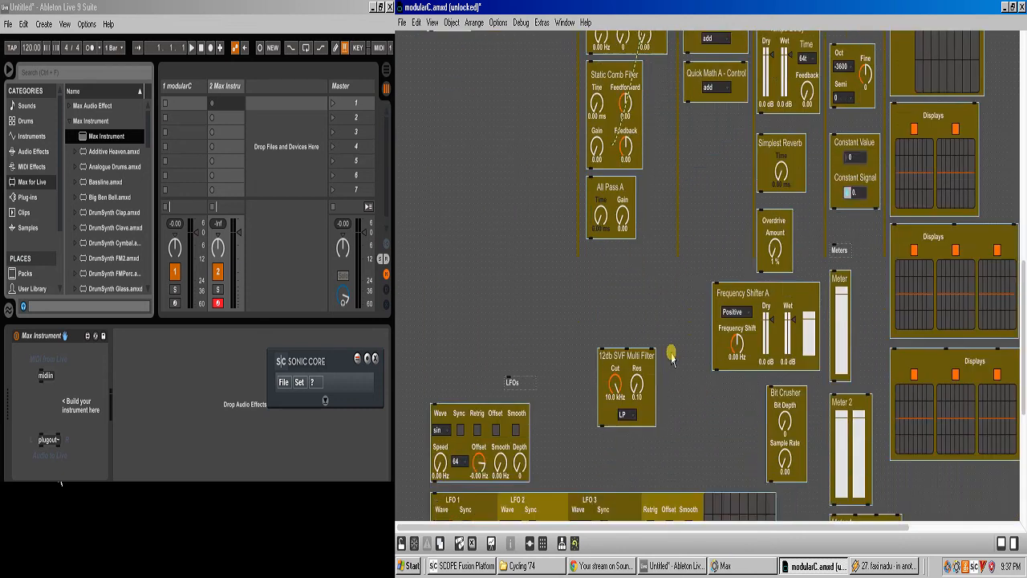
scroll("up", 3)
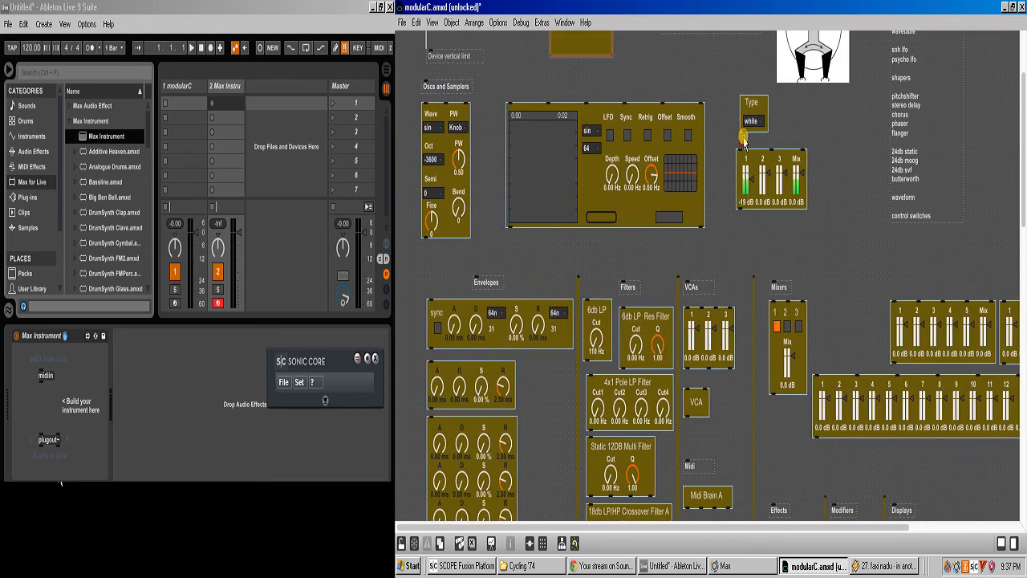
Step: Patch the Type module into the 12db SVF Multi Filter and return the saw LFO under LFOs
left_click(753, 112)
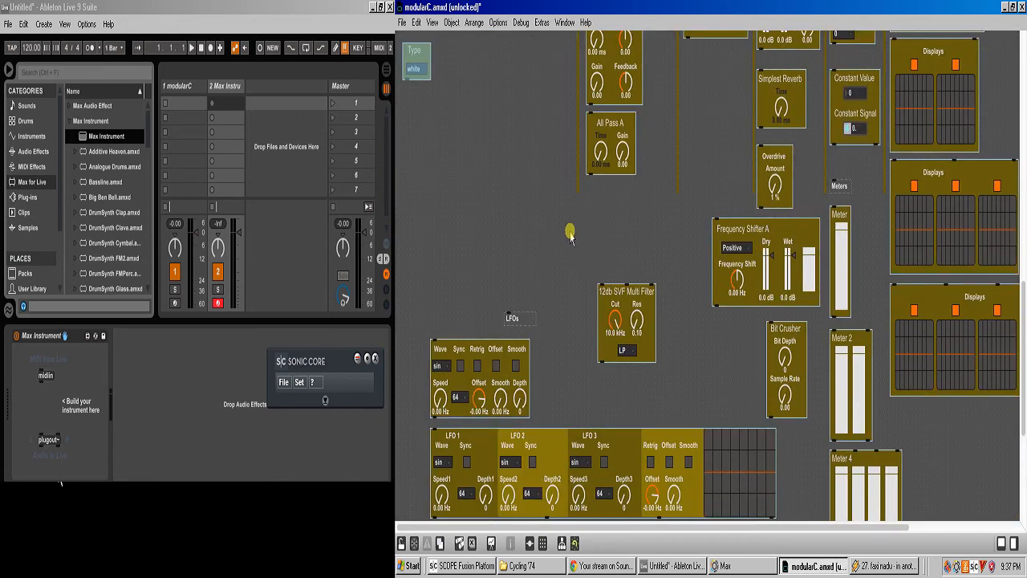
left_click_drag(415, 60, 558, 241)
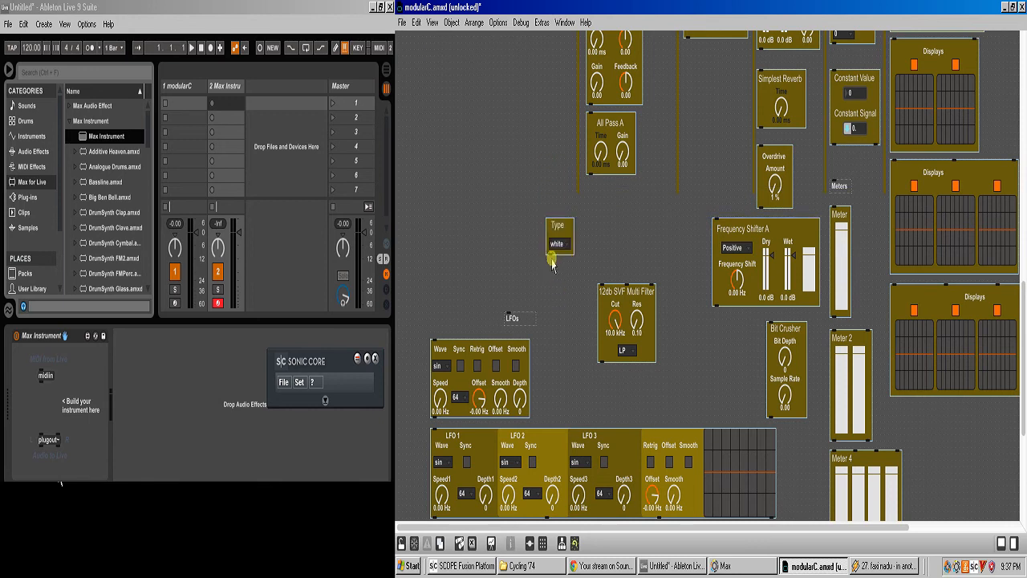
left_click_drag(553, 261, 609, 291)
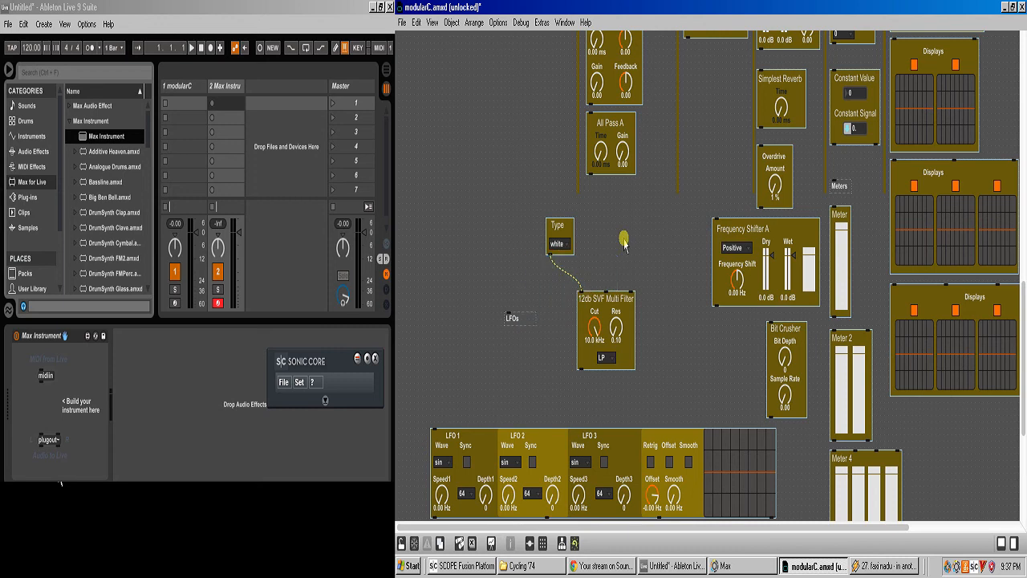
mouse_move(614, 260)
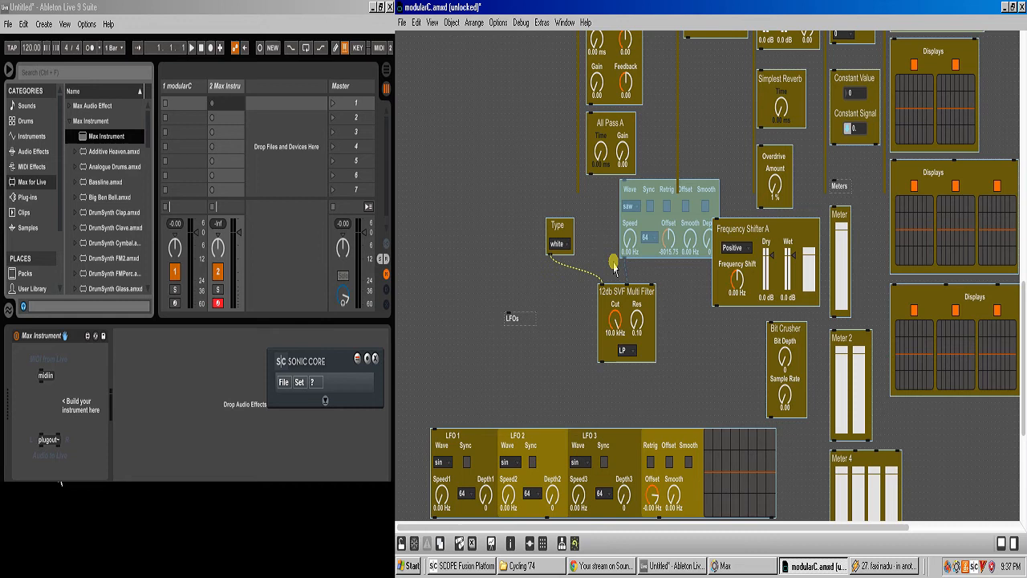
left_click_drag(658, 225, 479, 377)
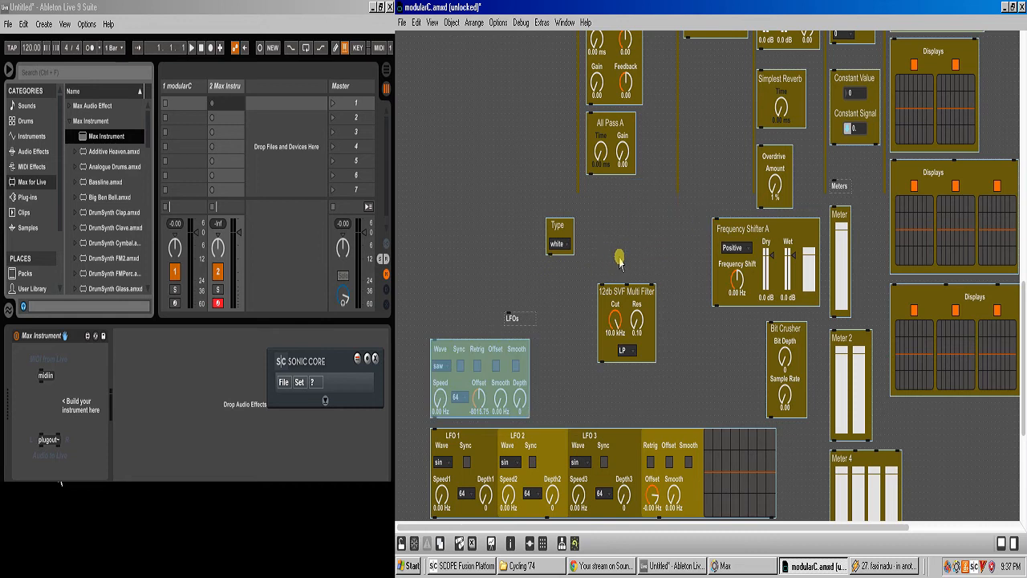
left_click_drag(559, 235, 416, 60)
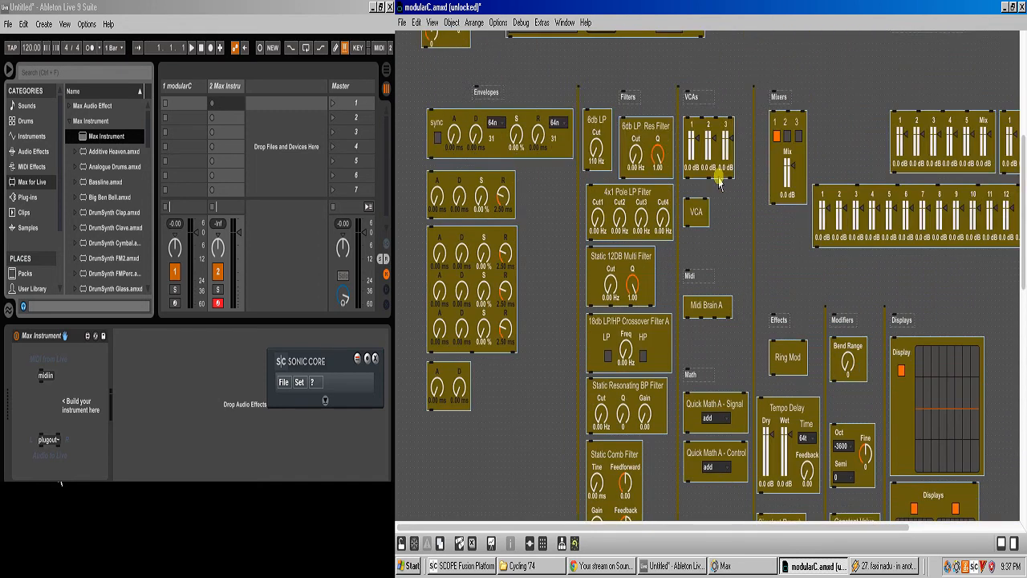
Step: Open the 12dbSvfMulti abstraction in presentation view with its Cut and Res knobs
scroll("down", 3)
type("s")
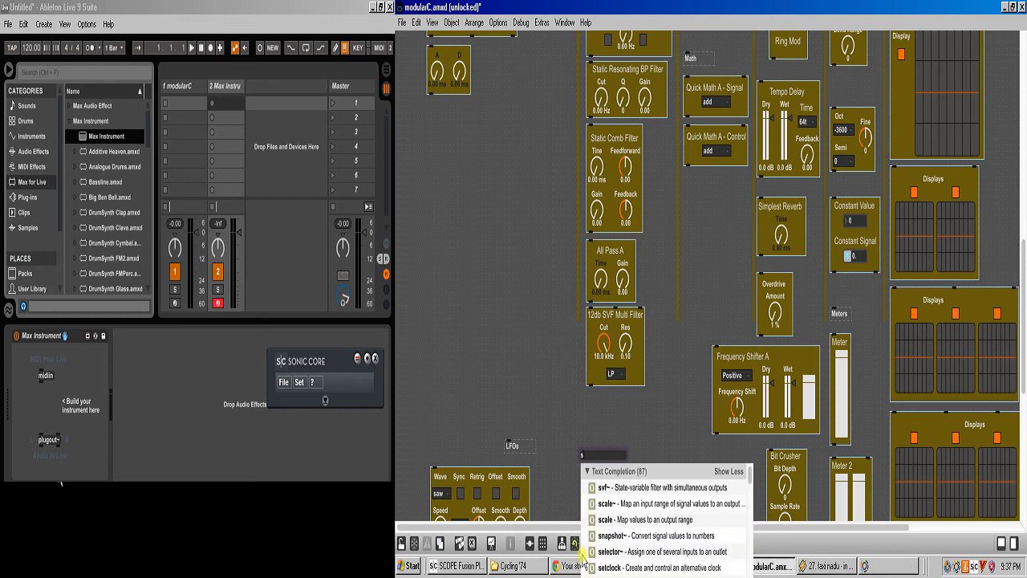
left_click(605, 487)
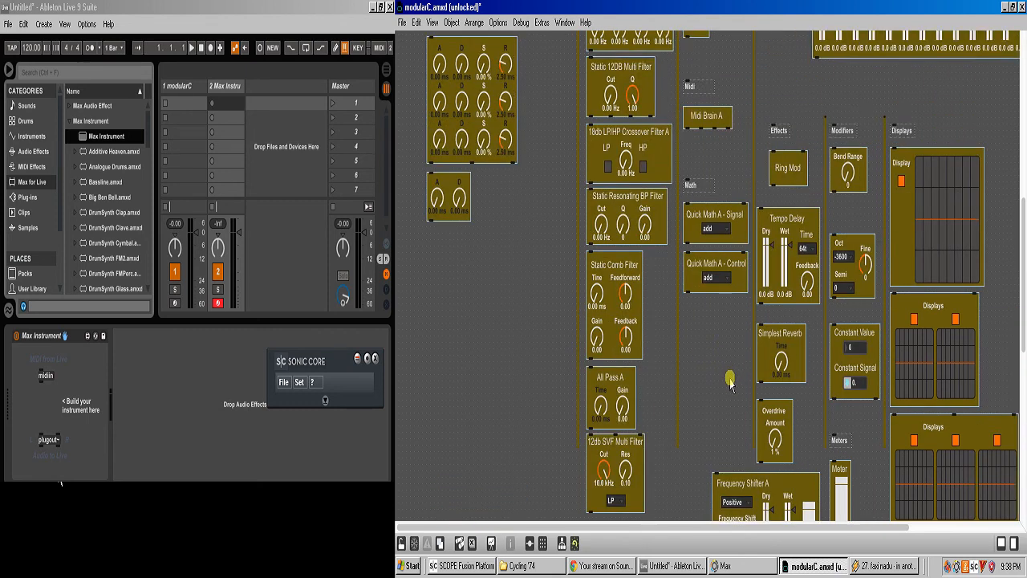
scroll("down", 3)
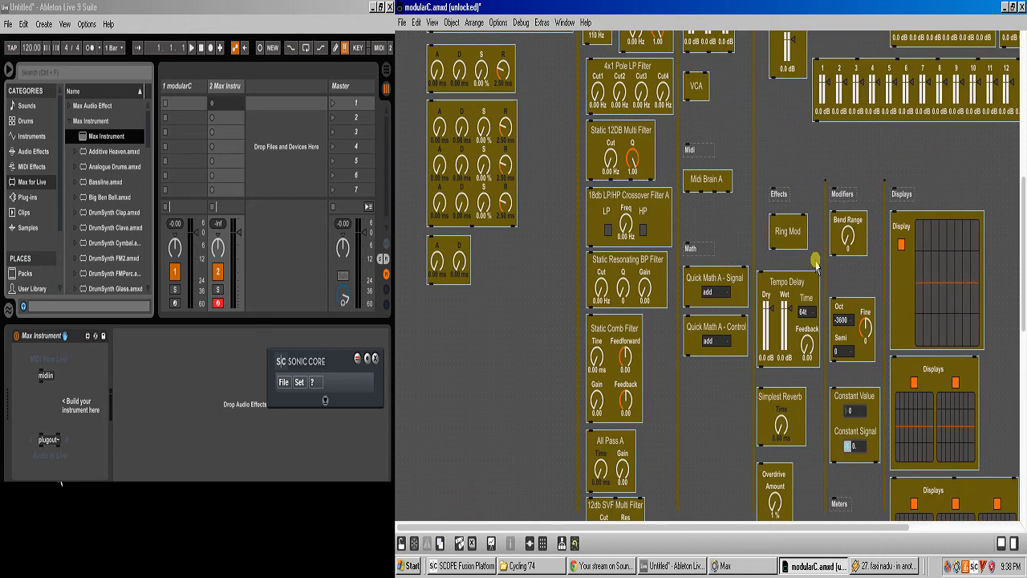
scroll("down", 3)
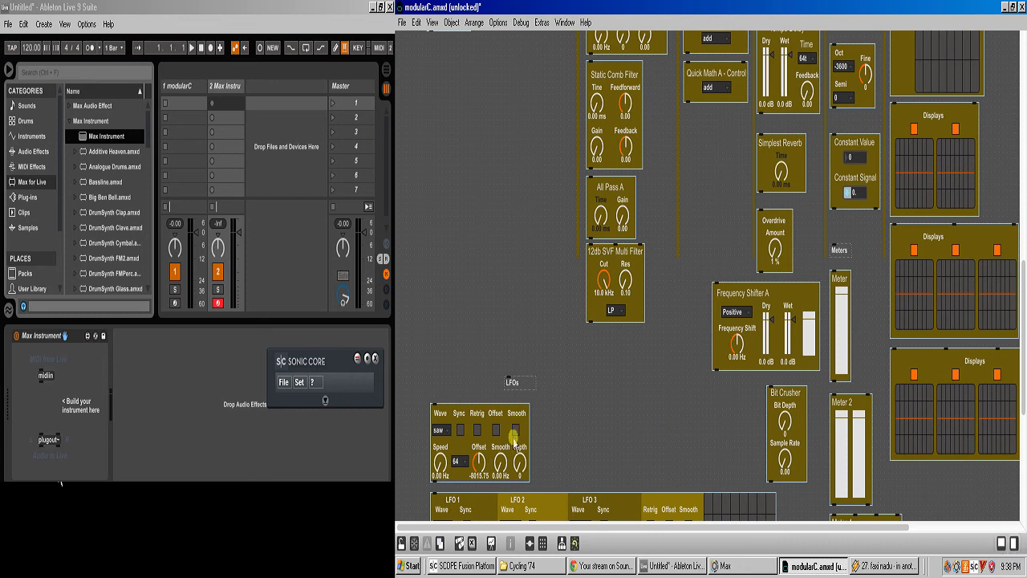
mouse_move(632, 389)
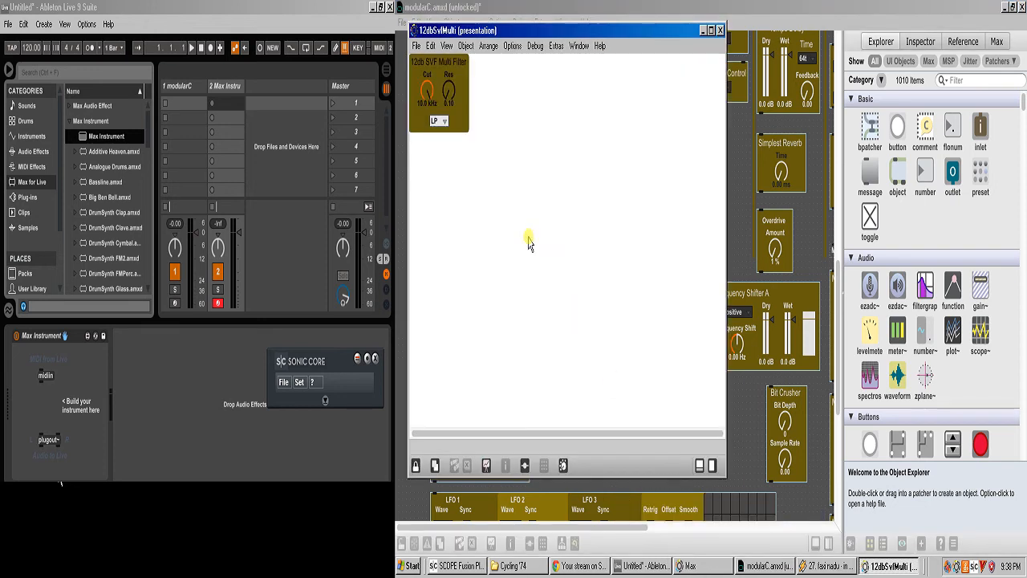
Step: Unlock the 12dbSvfMulti patcher and turn off Presentation to reveal its svf~ and selector~ wiring
left_click(415, 465)
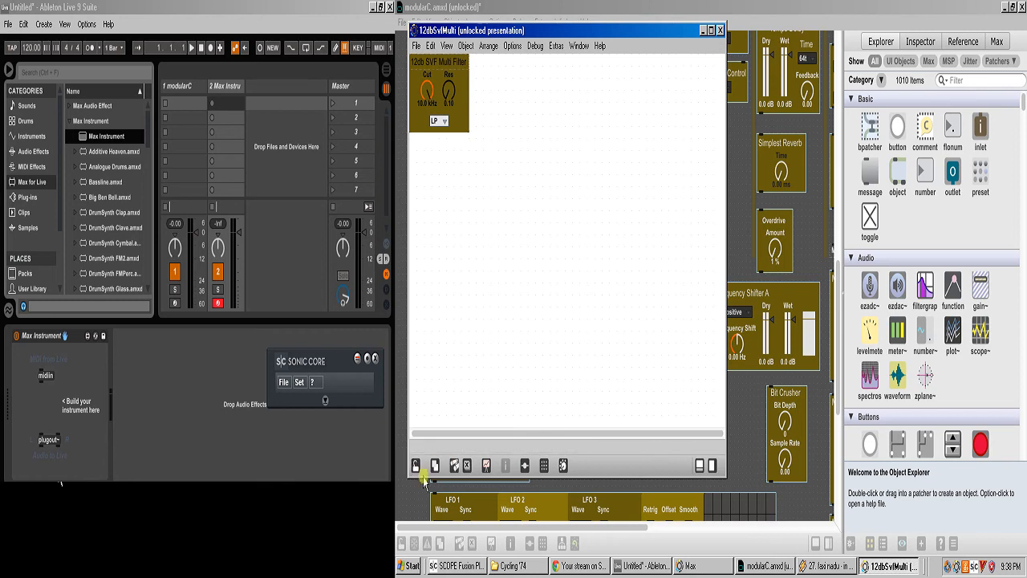
left_click(446, 45)
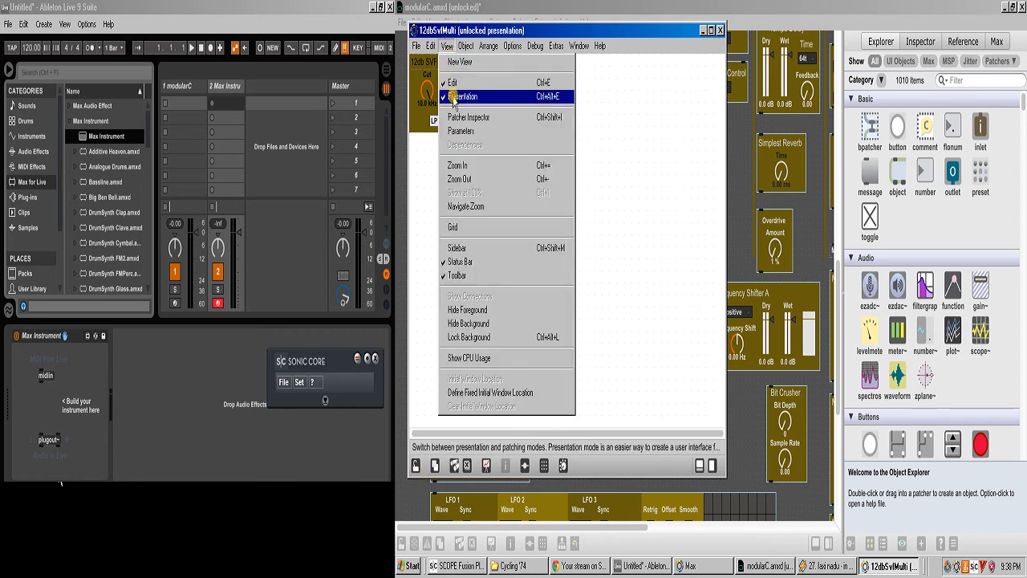
left_click(464, 96)
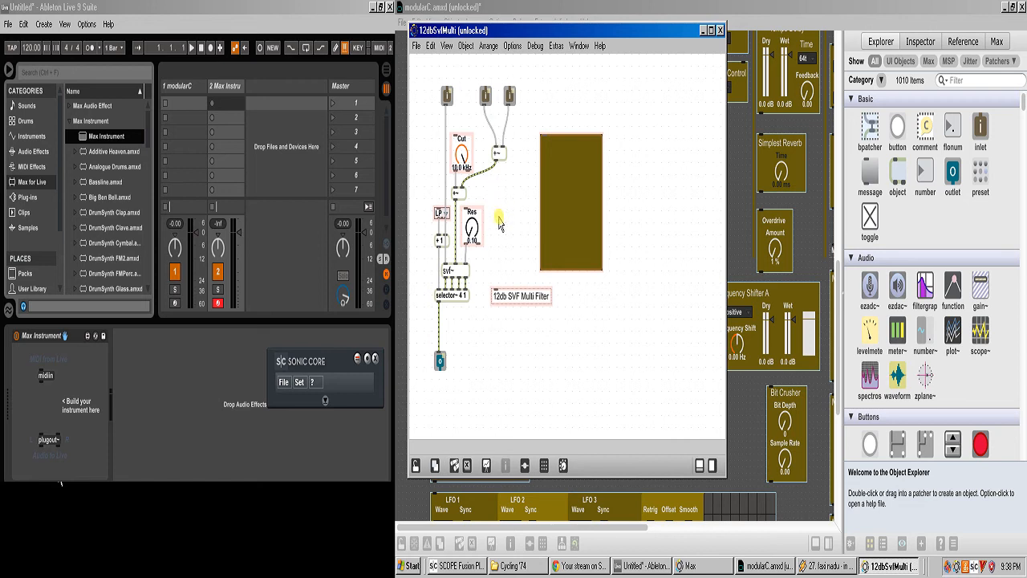
mouse_move(490, 231)
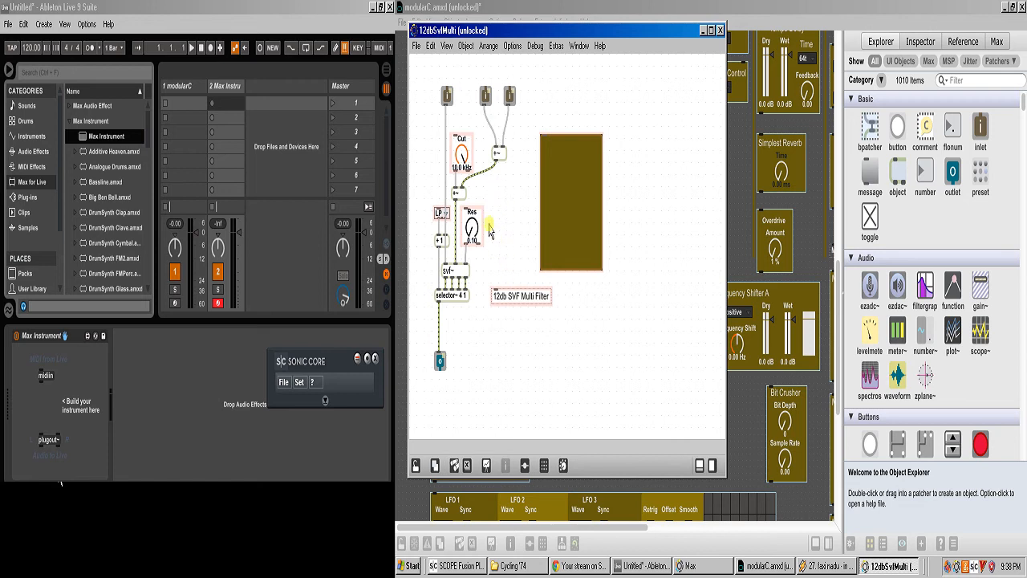
mouse_move(485, 201)
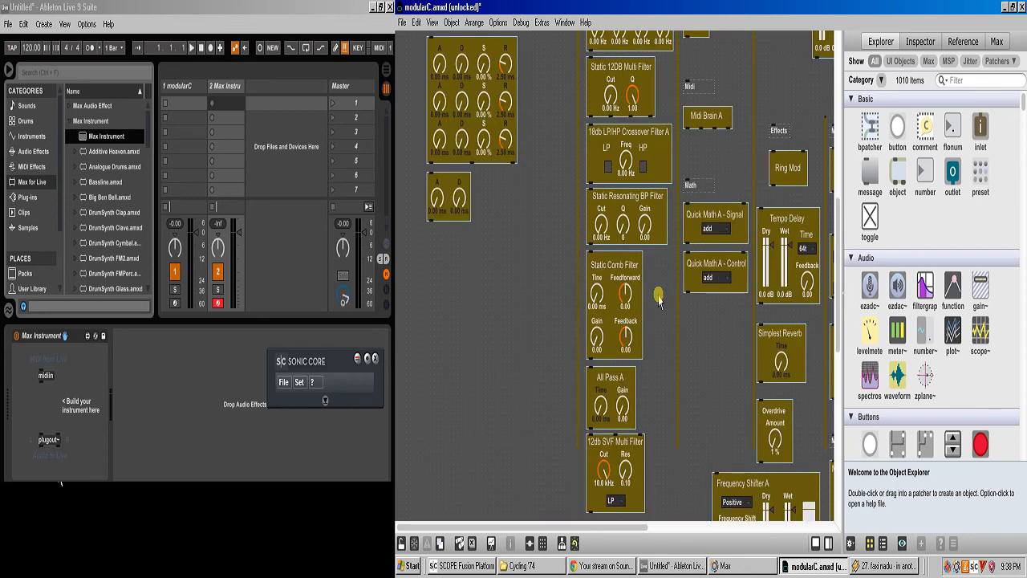
Step: Select the saw LFO module under LFOs and raise its Depth dial to 101
scroll("down", 3)
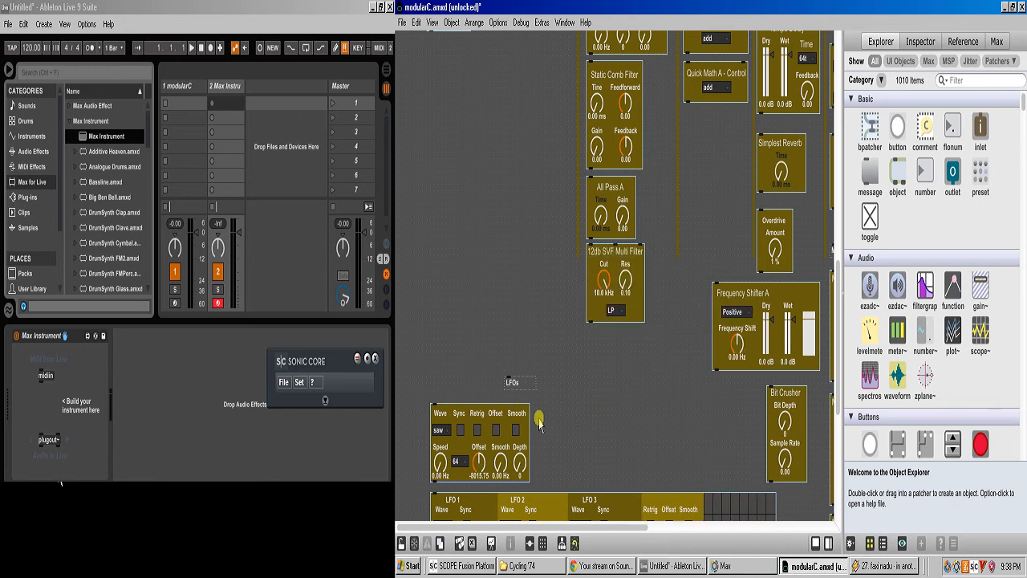
scroll("down", 3)
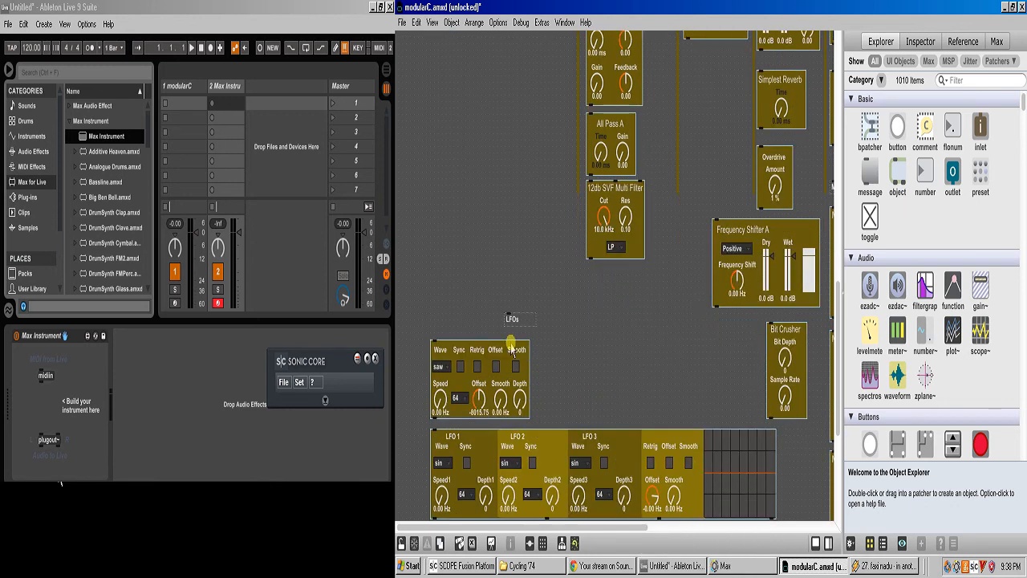
left_click(510, 341)
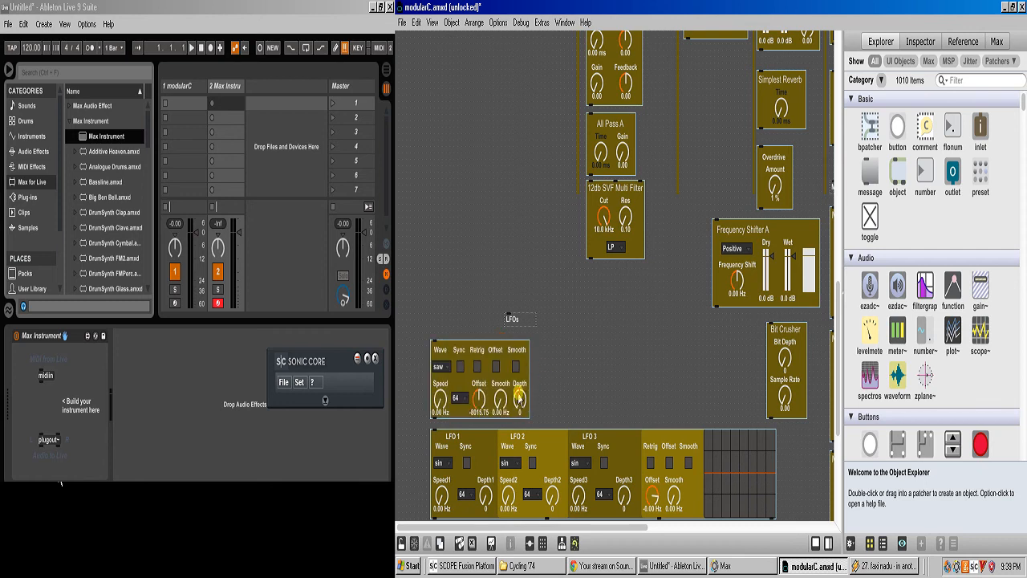
left_click_drag(519, 397, 549, 372)
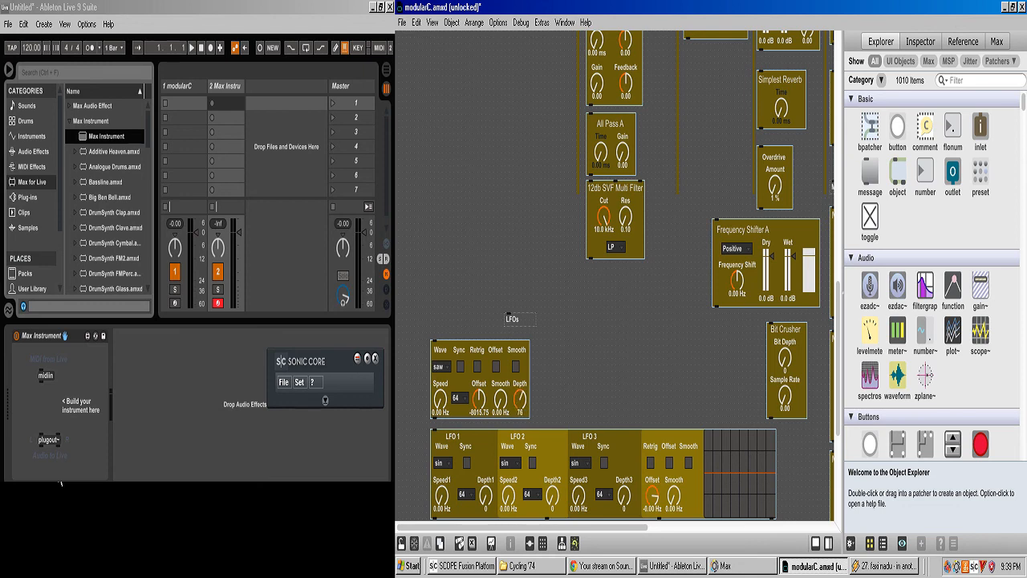
left_click_drag(520, 398, 520, 389)
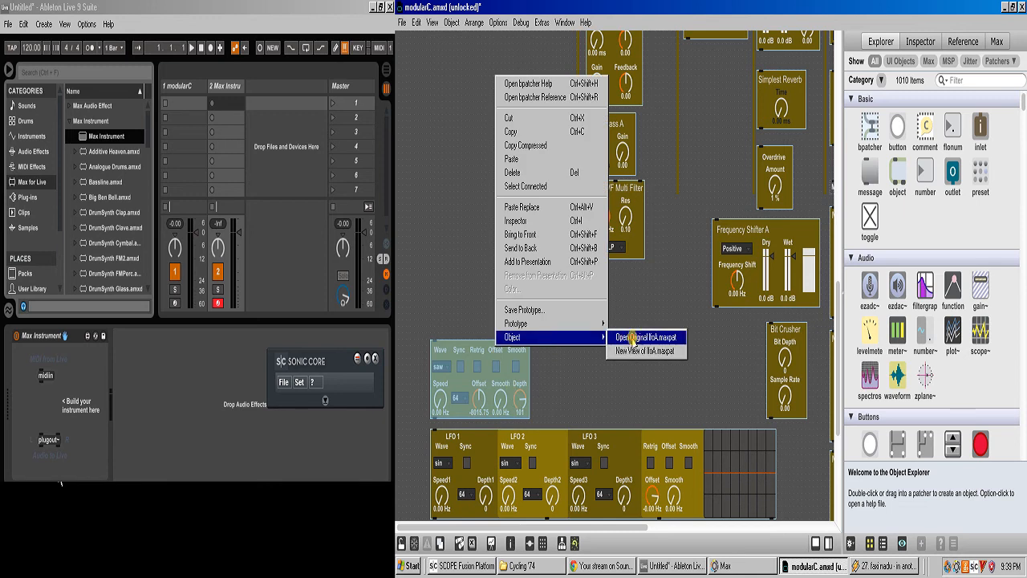
Step: Open the original lfoA.maxpat and inspect the Offset dial's settings, range -10000 to 10000
left_click(646, 337)
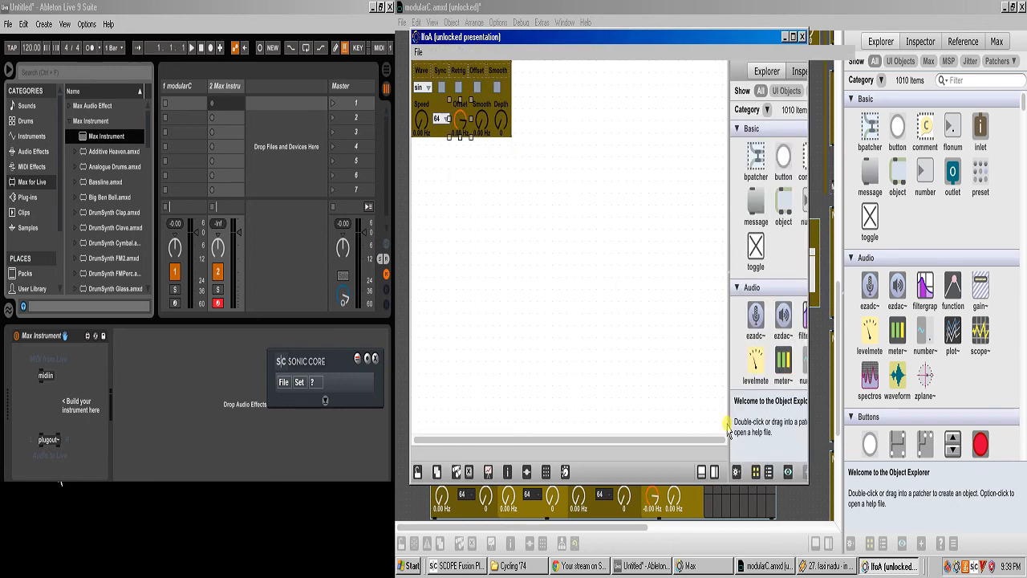
left_click(807, 71)
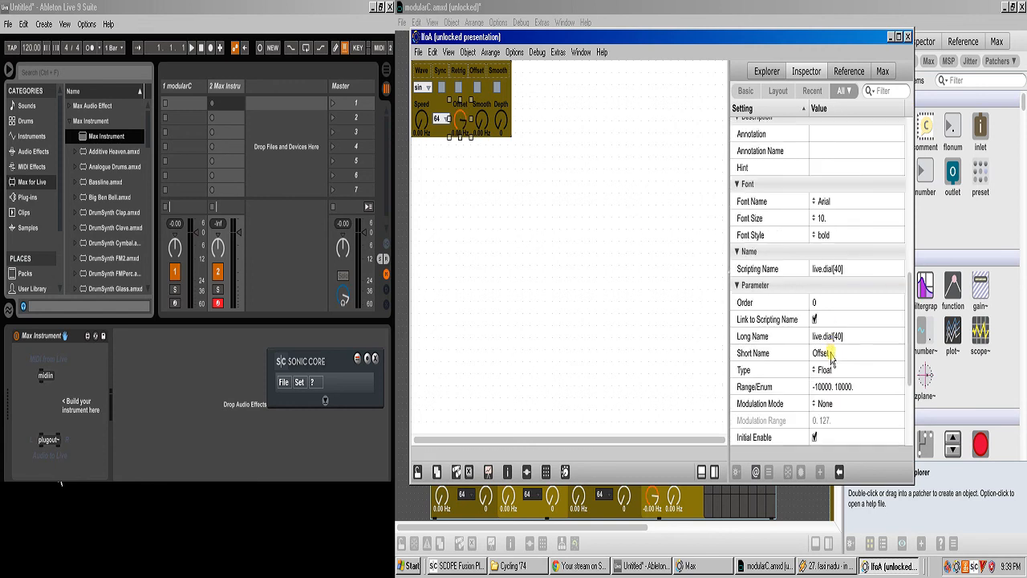
scroll("down", 3)
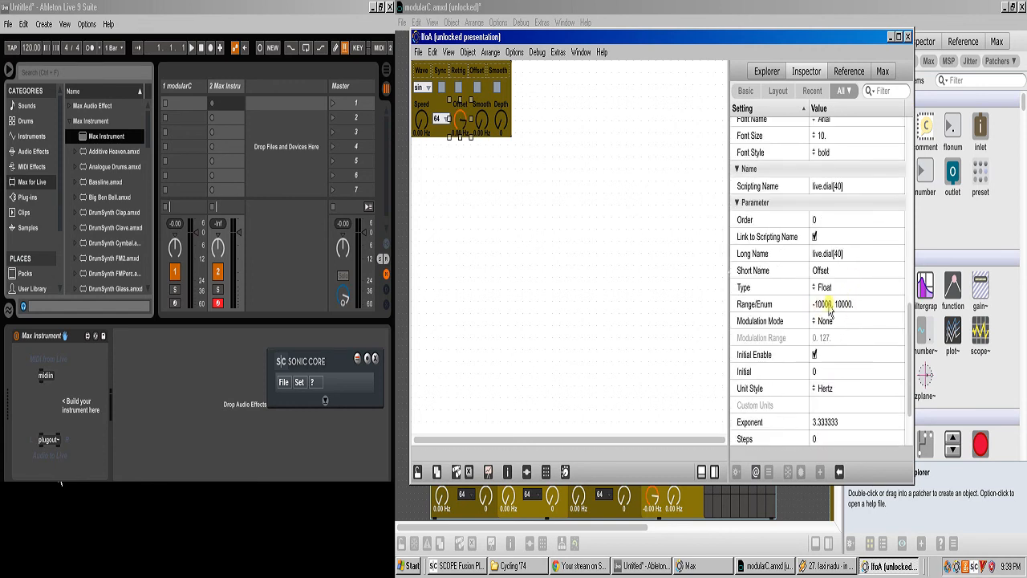
scroll("down", 3)
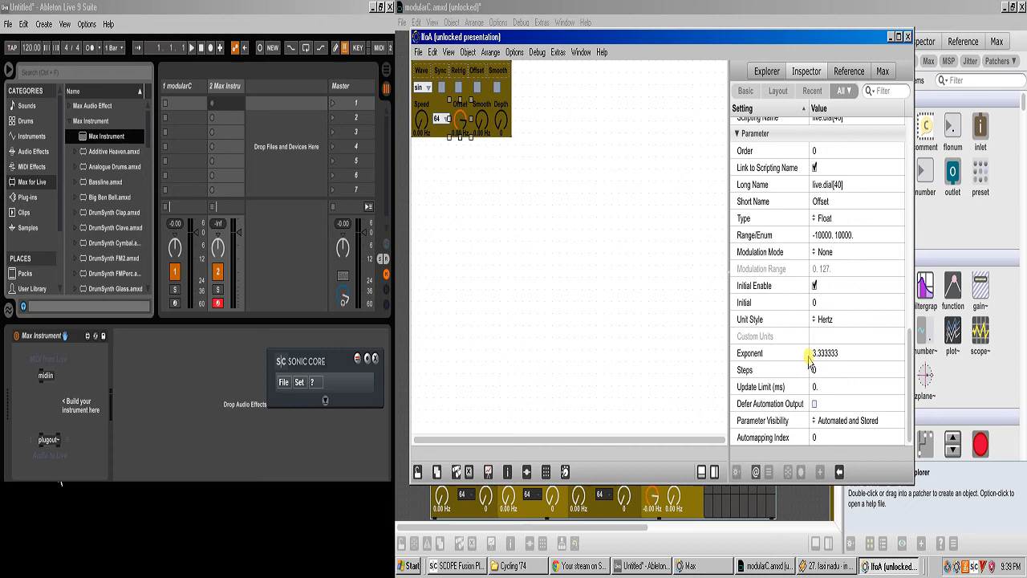
double_click(825, 352)
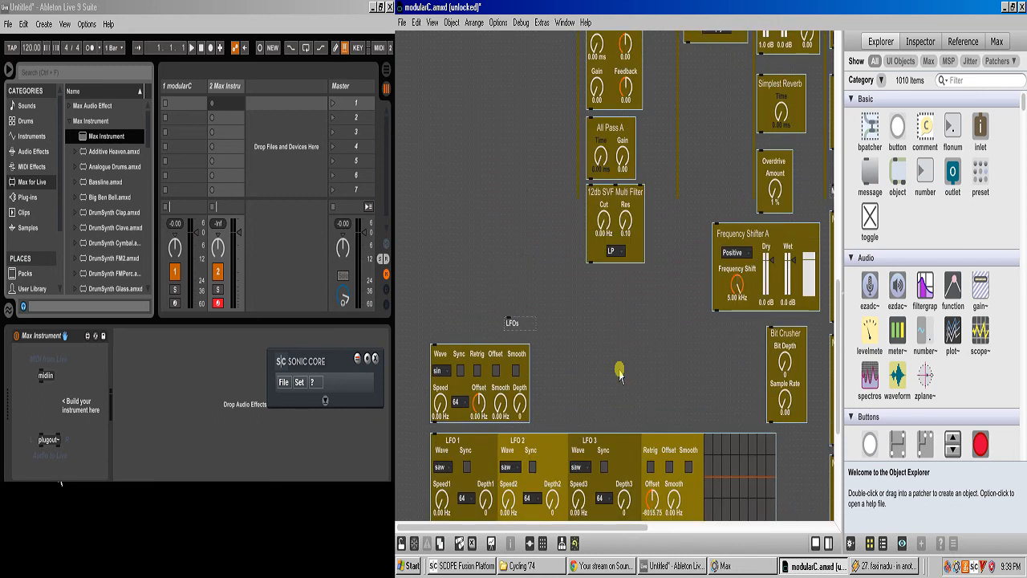
mouse_move(634, 393)
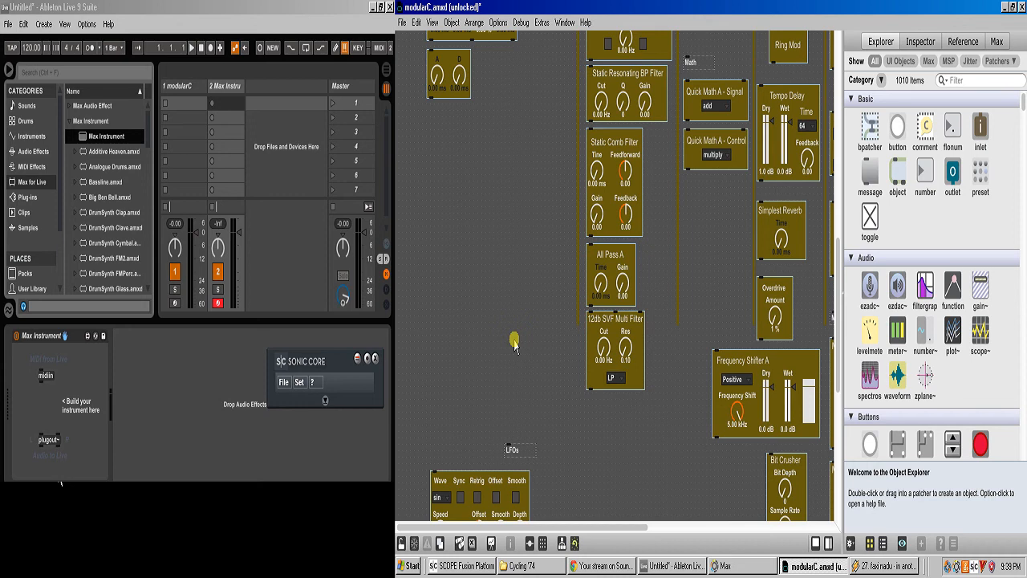
Step: Close lfoA, scroll modularC, and bring the Cycling '74 Explorer window forward
scroll("right", 3)
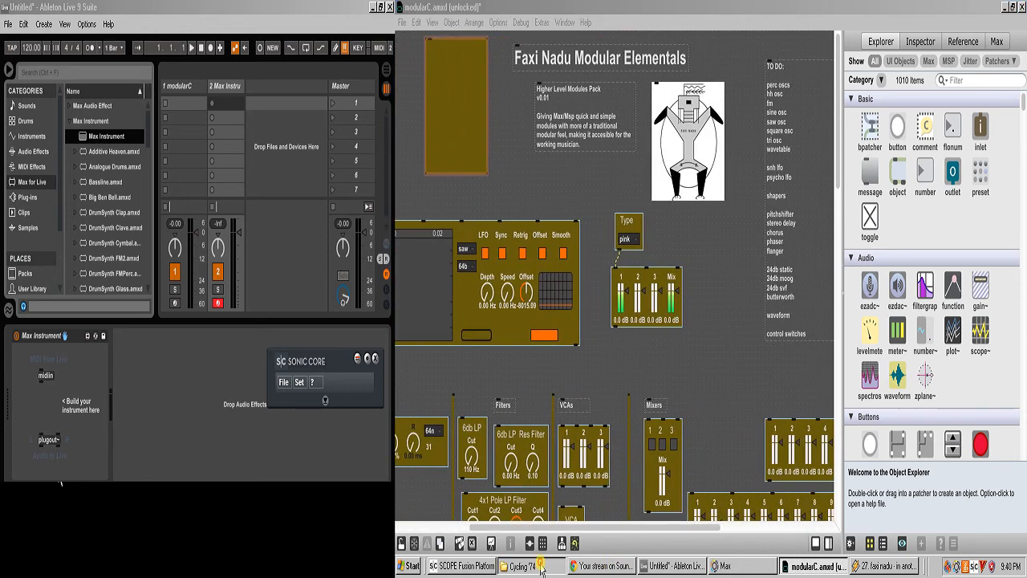
left_click(523, 565)
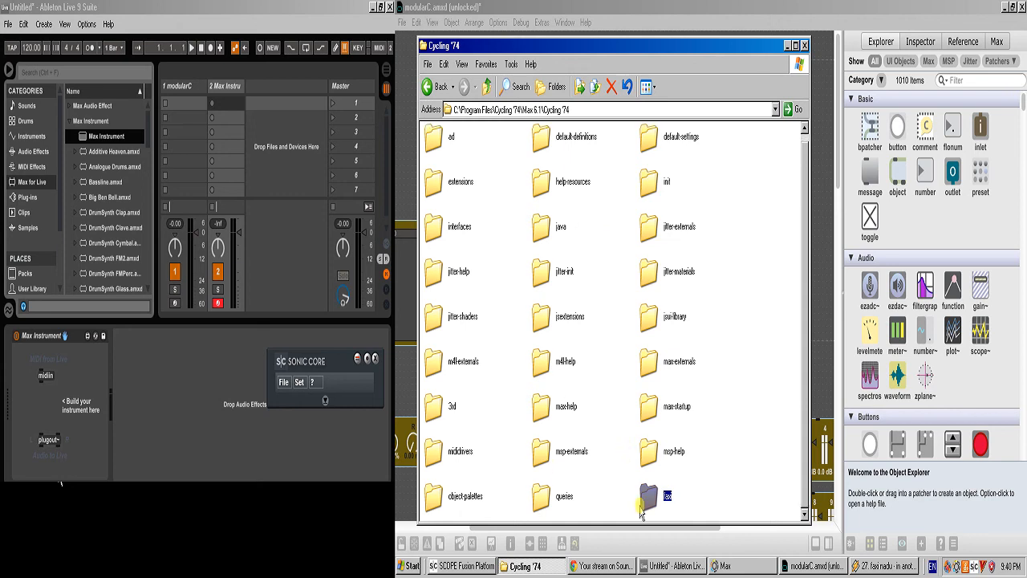
Step: Open the faxi folder under Max 6.1's Cycling '74 directory and browse its module patchers
double_click(647, 496)
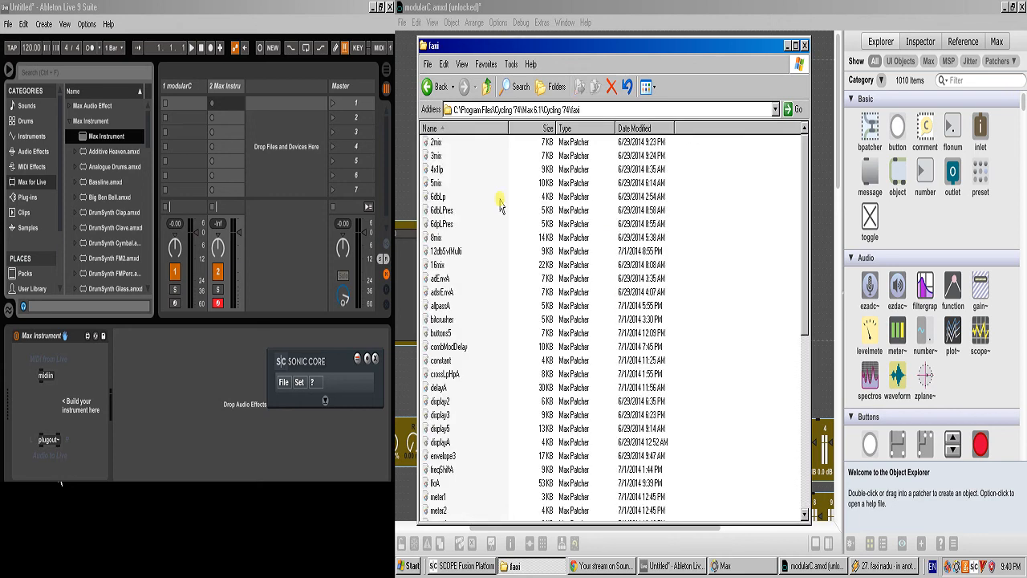
scroll("down", 3)
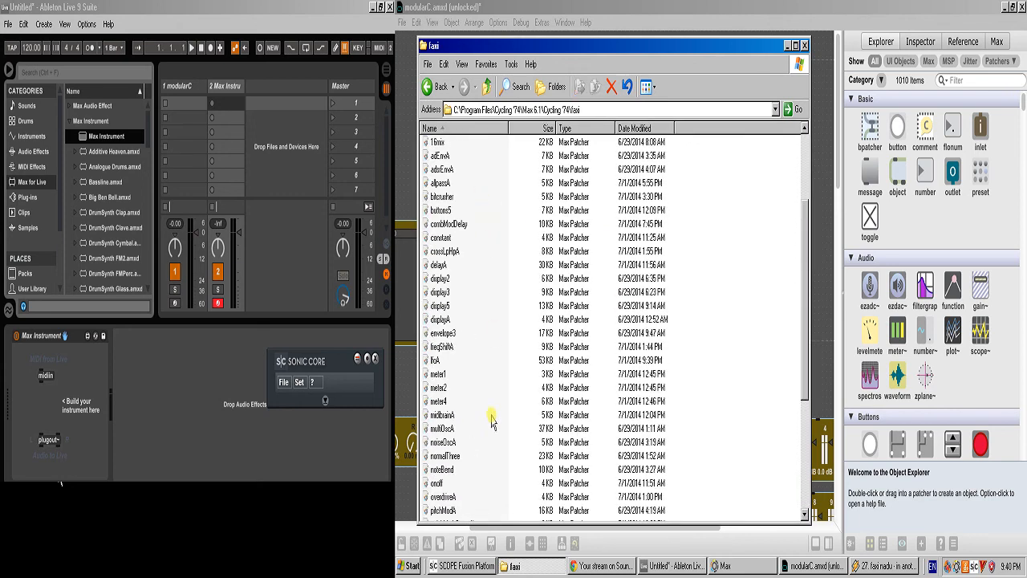
scroll("up", 3)
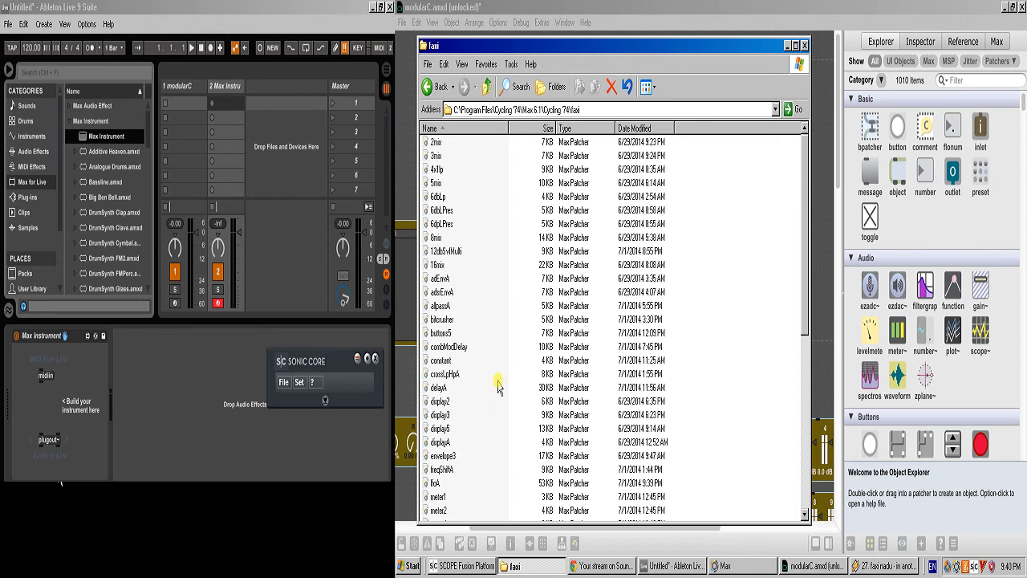
mouse_move(462, 160)
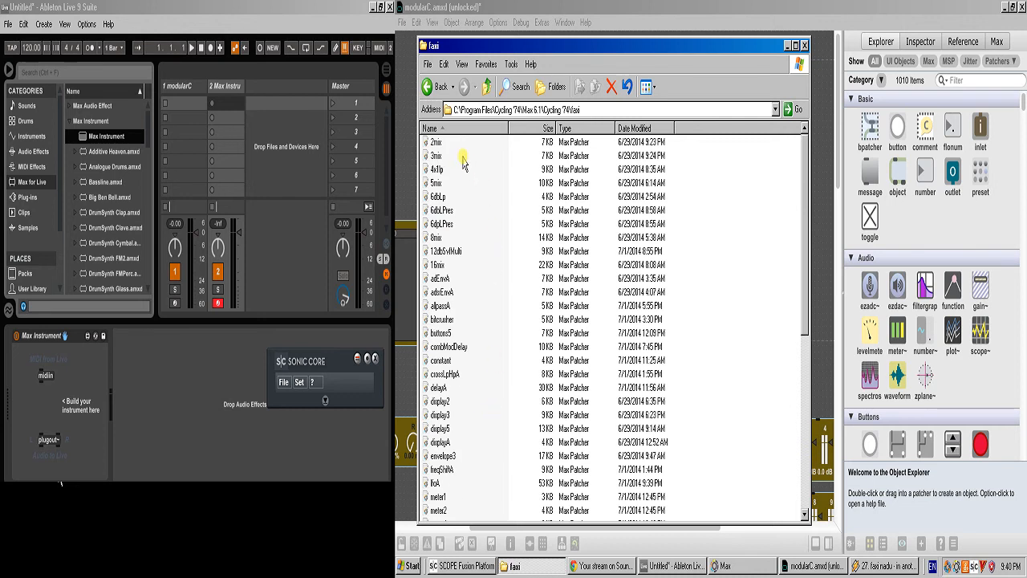
mouse_move(498, 210)
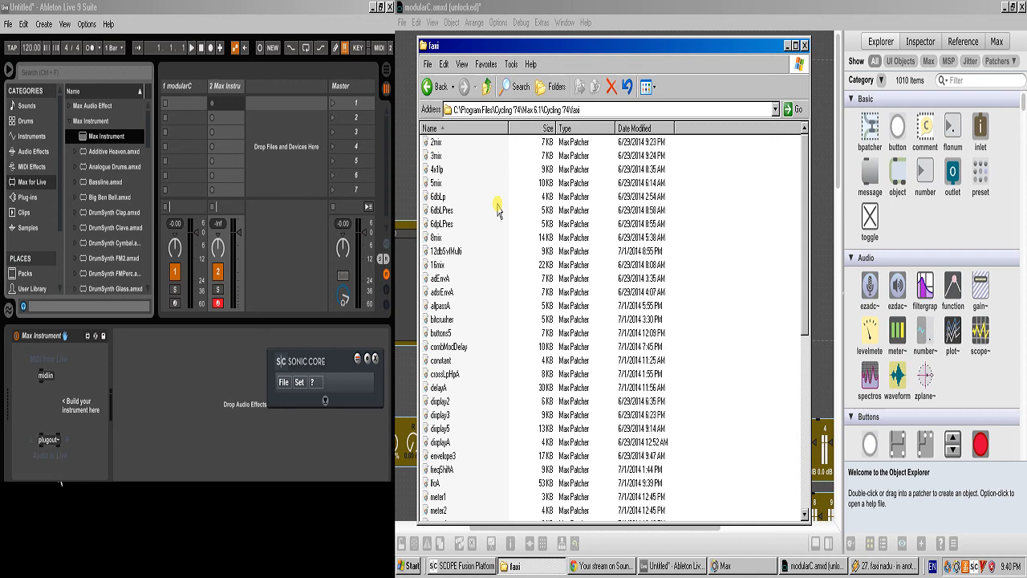
mouse_move(506, 230)
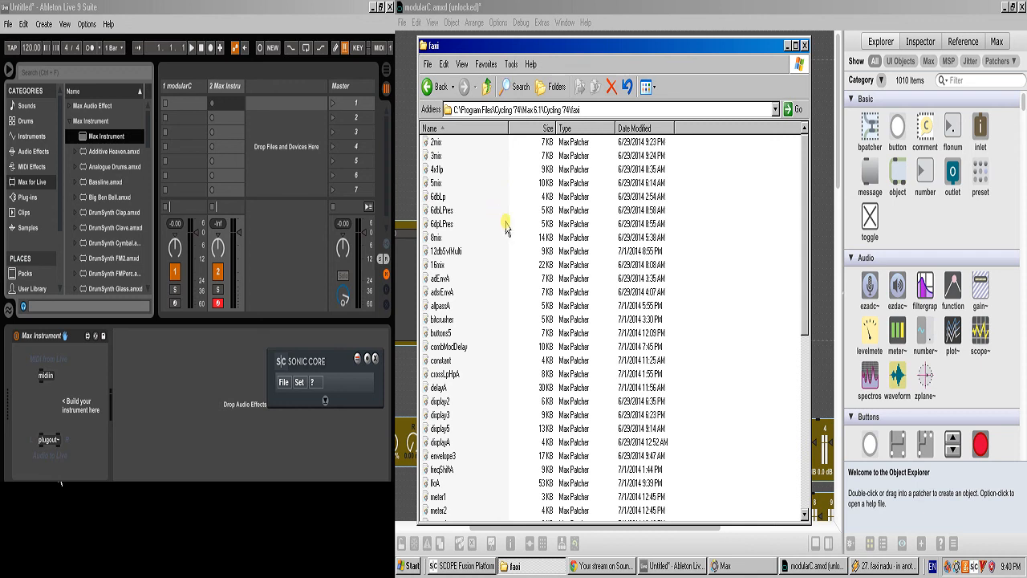
mouse_move(496, 312)
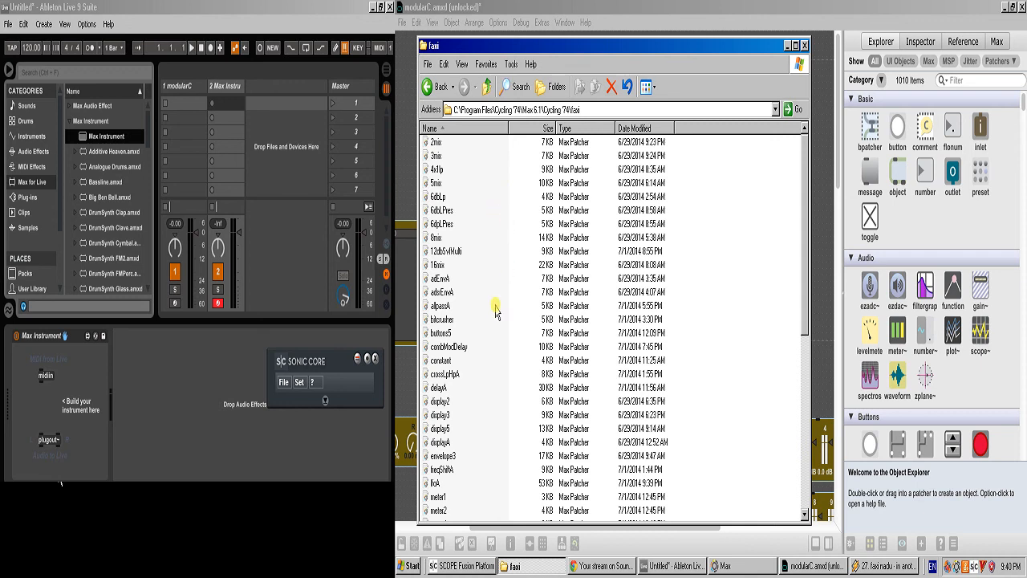
scroll("down", 3)
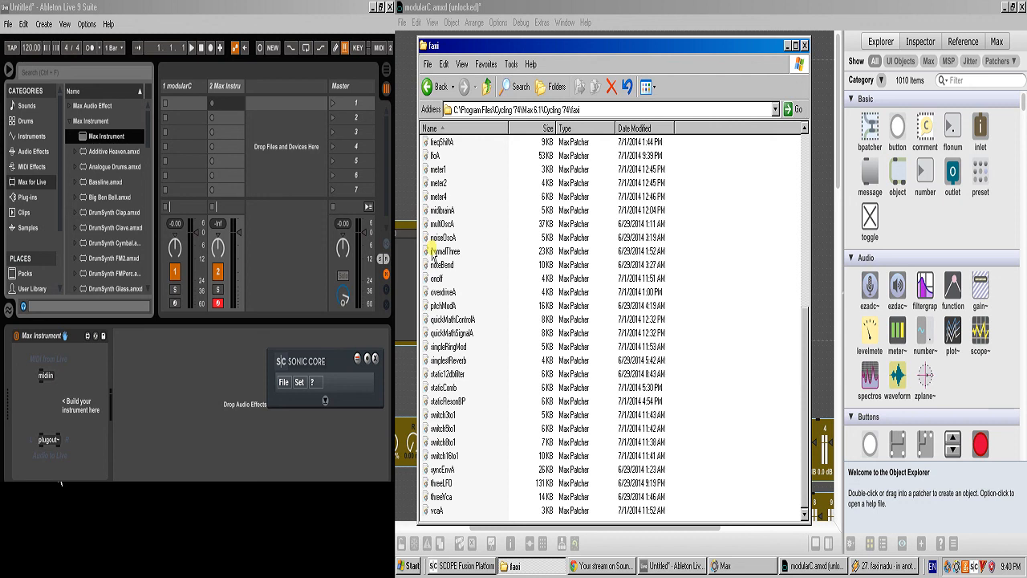
mouse_move(780, 245)
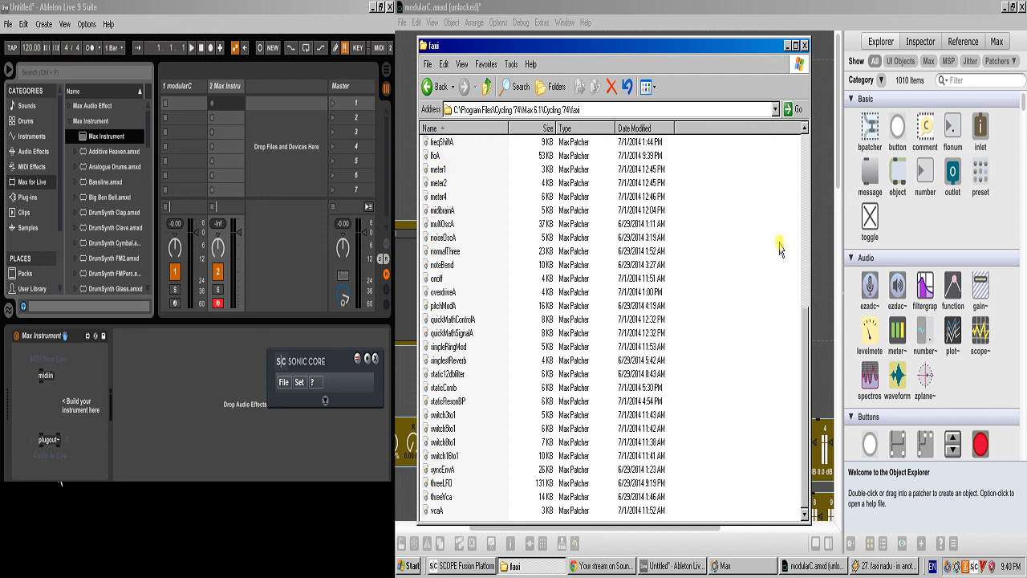
mouse_move(663, 280)
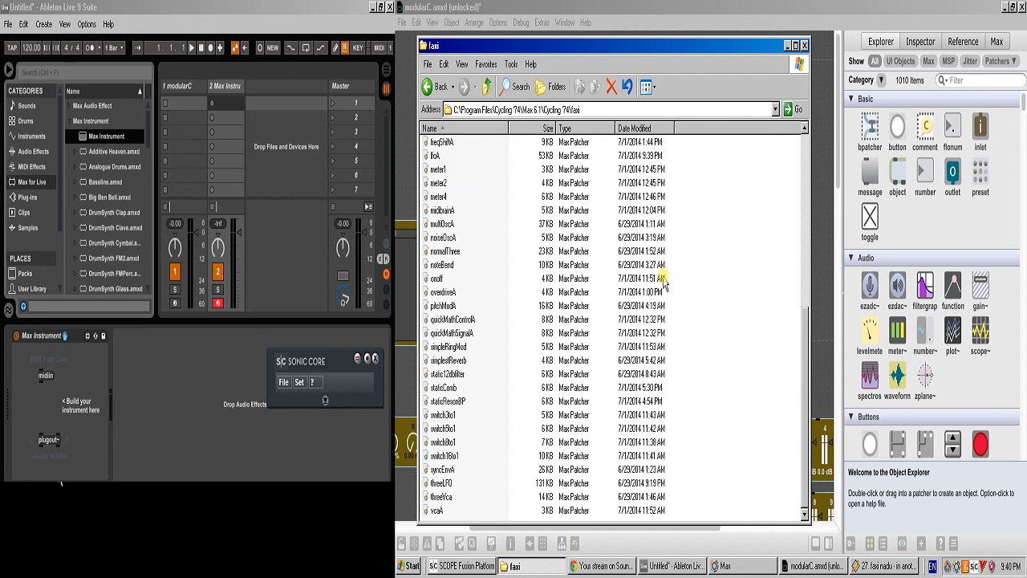
mouse_move(457, 212)
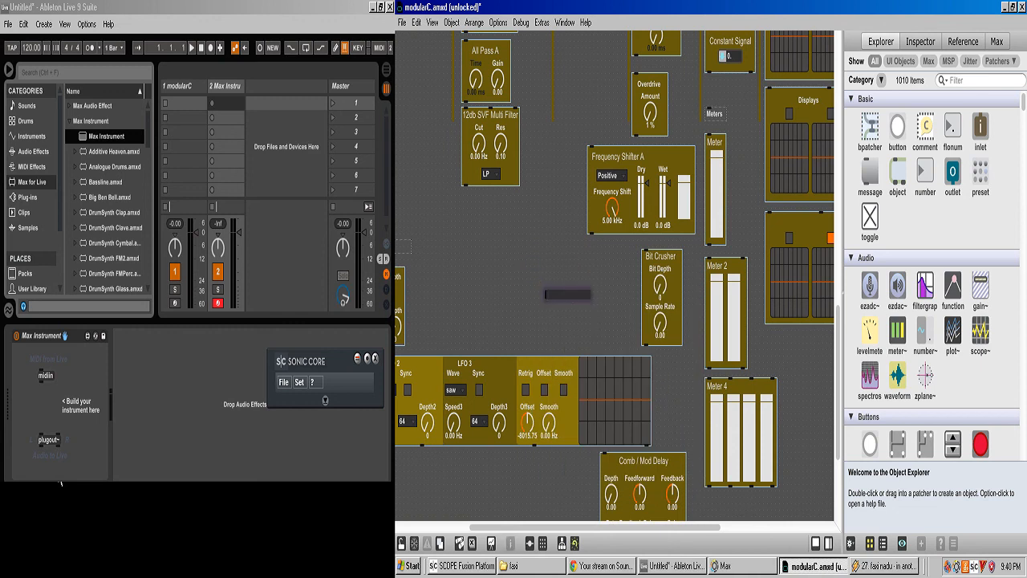
Step: Load the Meter 4 module by typing 'mete' into an object box, then move it into open space
type("mete")
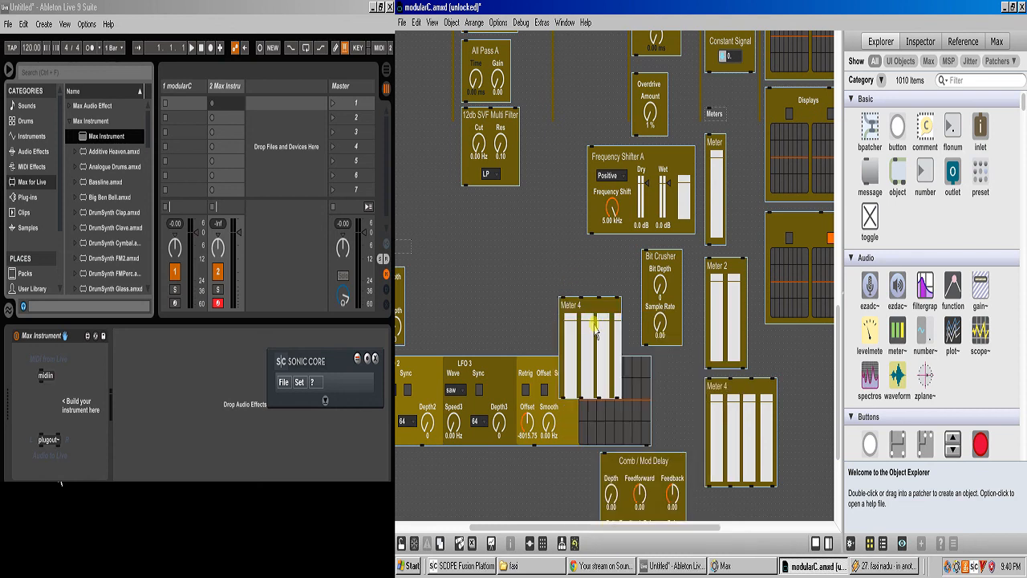
left_click_drag(594, 329, 558, 285)
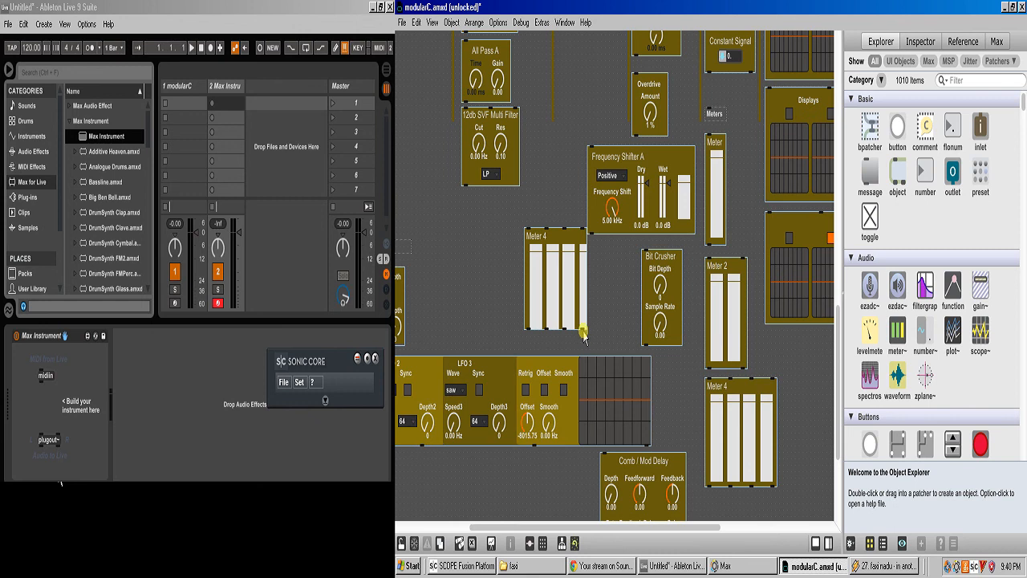
left_click(558, 289)
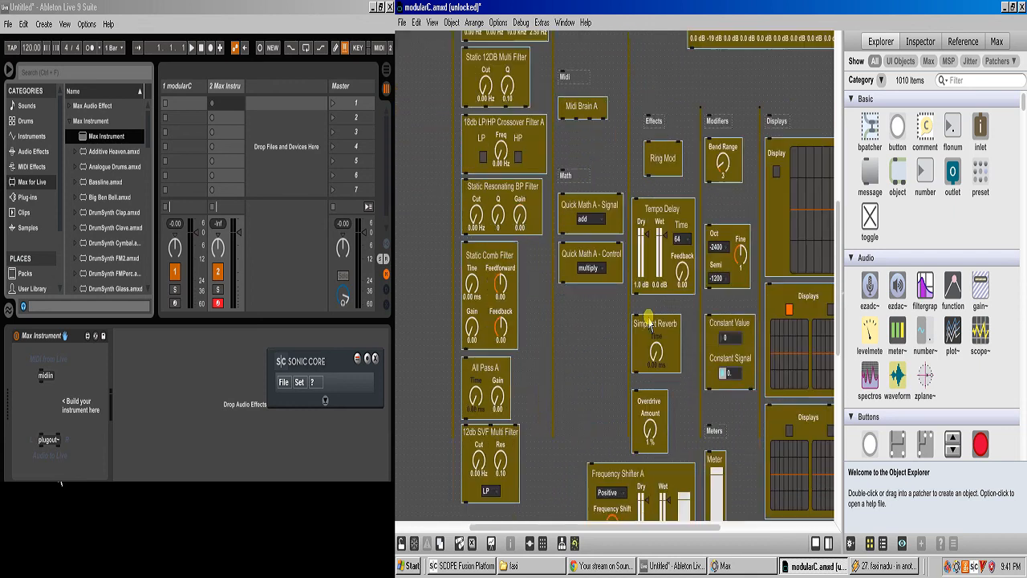
Step: Scroll the patch and select the modularC track in Live to show its device
scroll("down", 3)
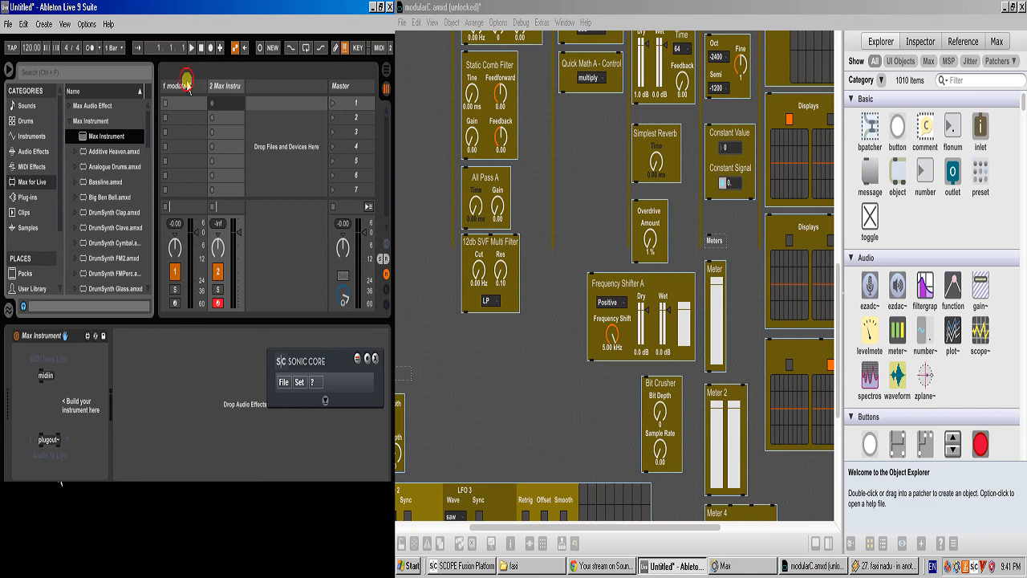
left_click(183, 86)
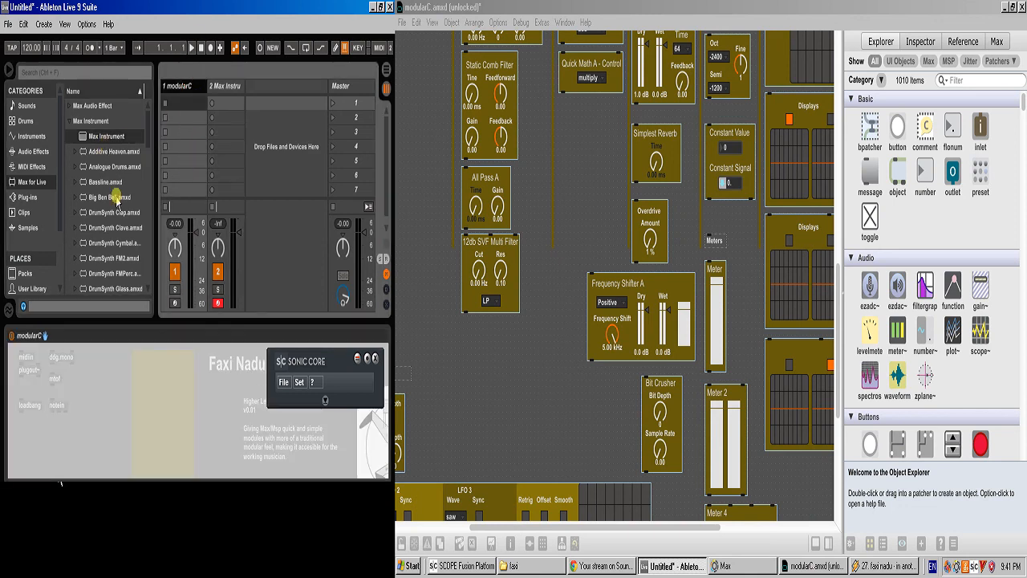
mouse_move(789, 215)
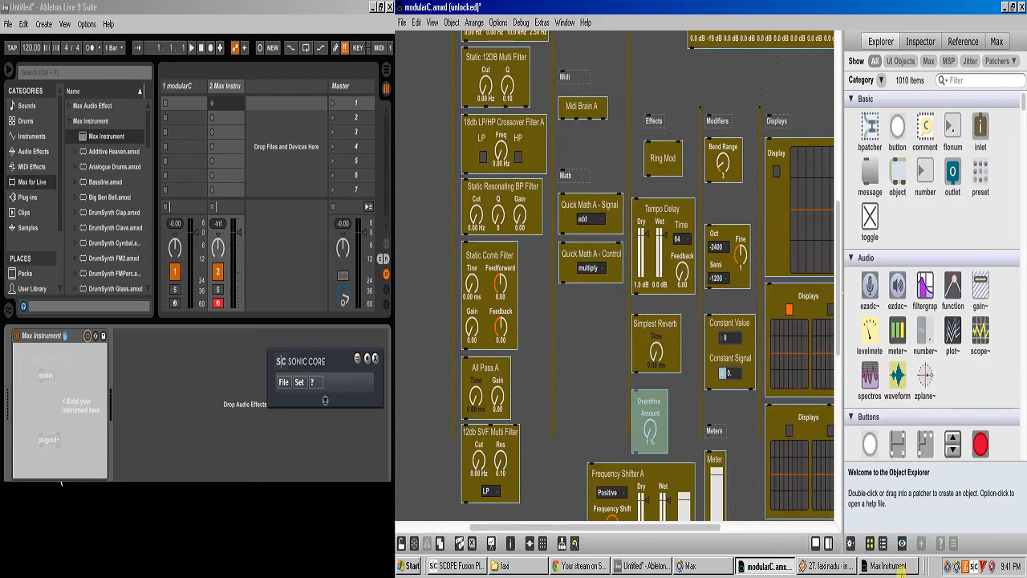
Step: Bring up the empty Max Instrument patch and switch it back to editing mode
left_click(888, 566)
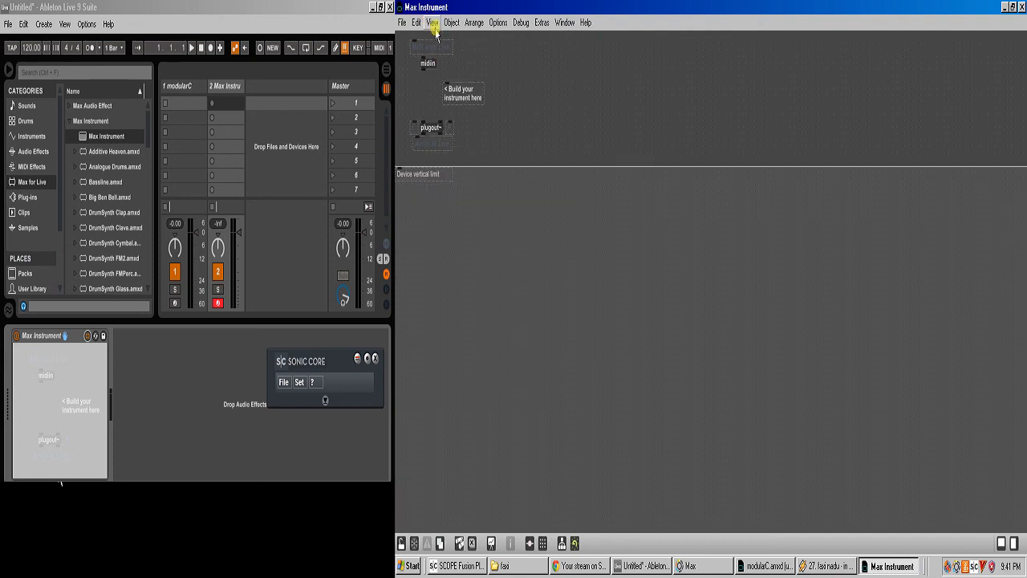
left_click(432, 22)
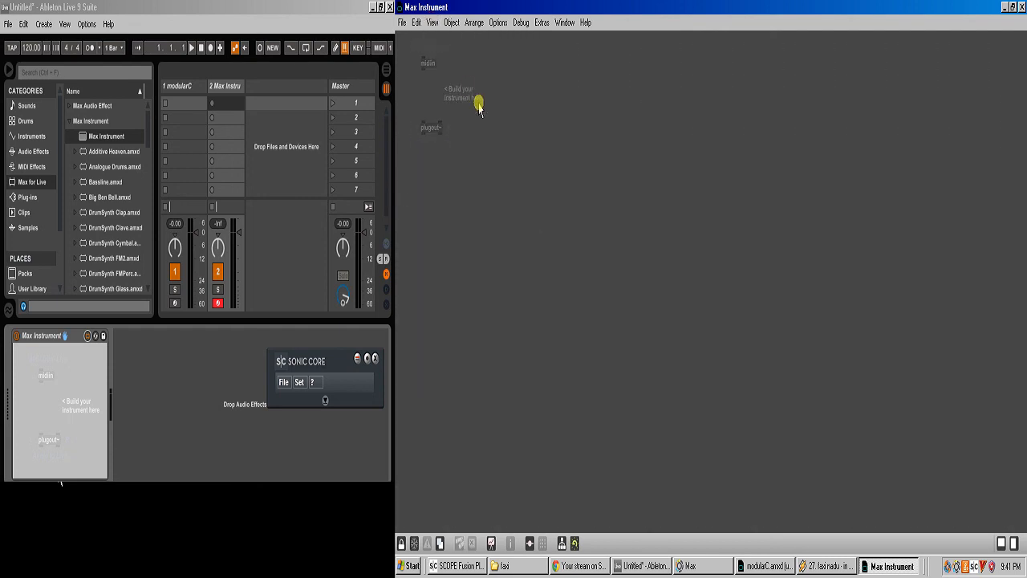
left_click(433, 22)
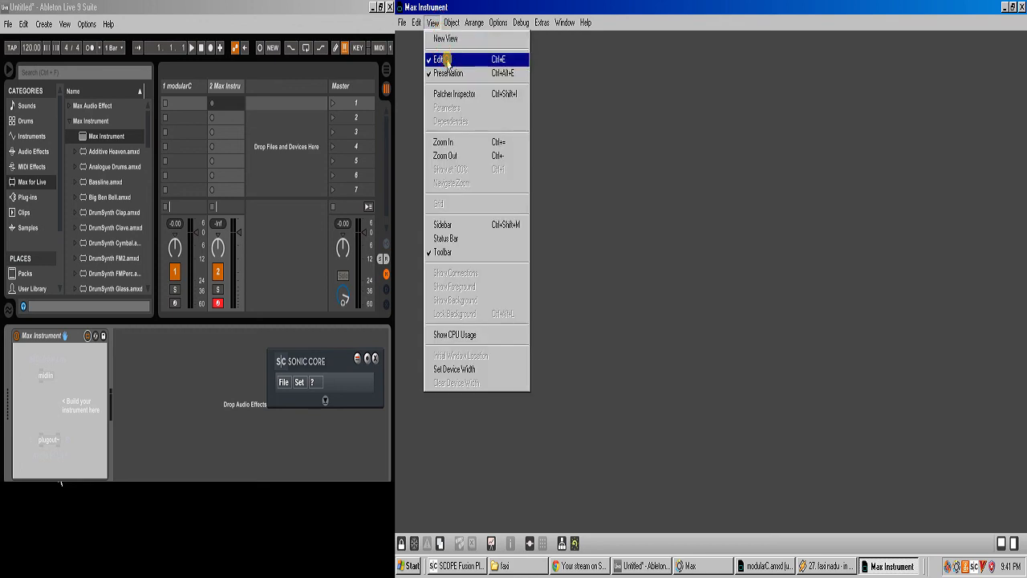
left_click(438, 59)
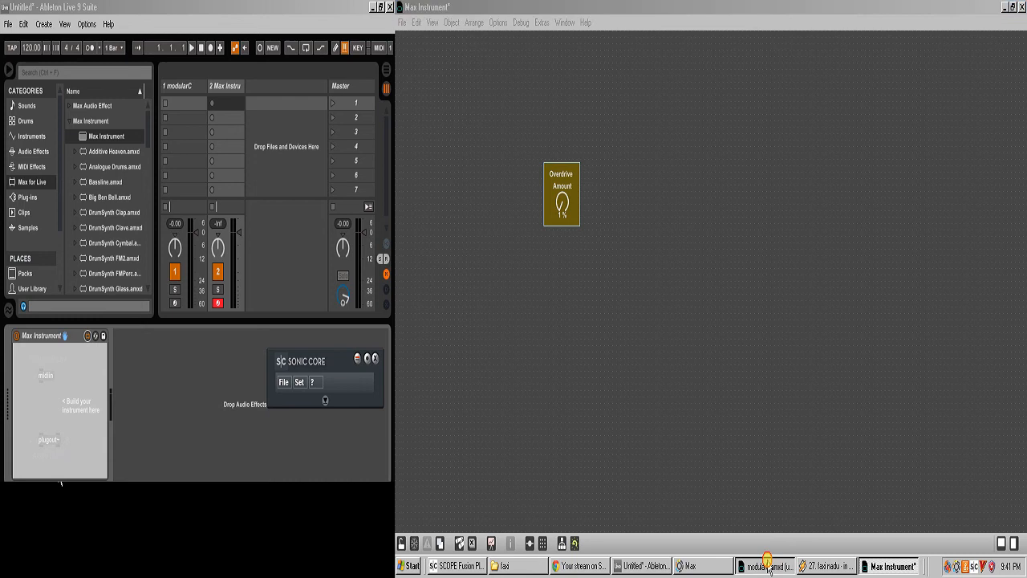
Step: Fetch the Static Comb Filter module from modularC and paste it into Max Instrument
left_click(766, 566)
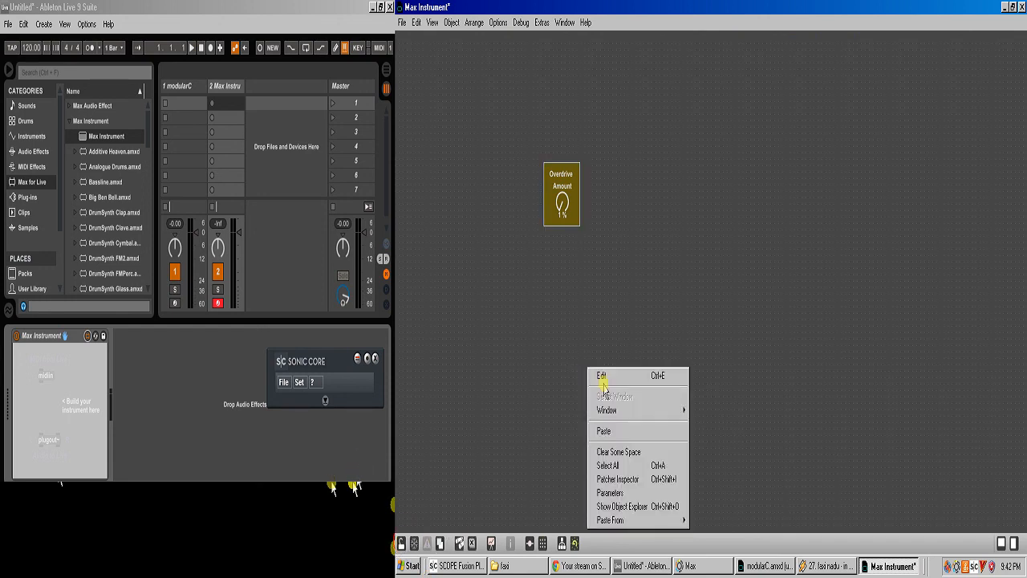
left_click(604, 431)
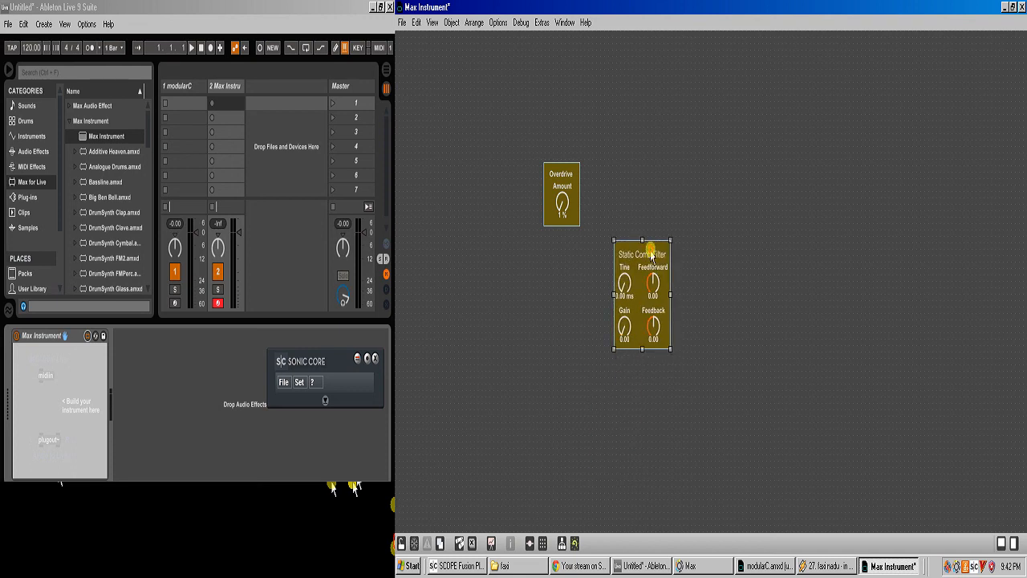
left_click(764, 566)
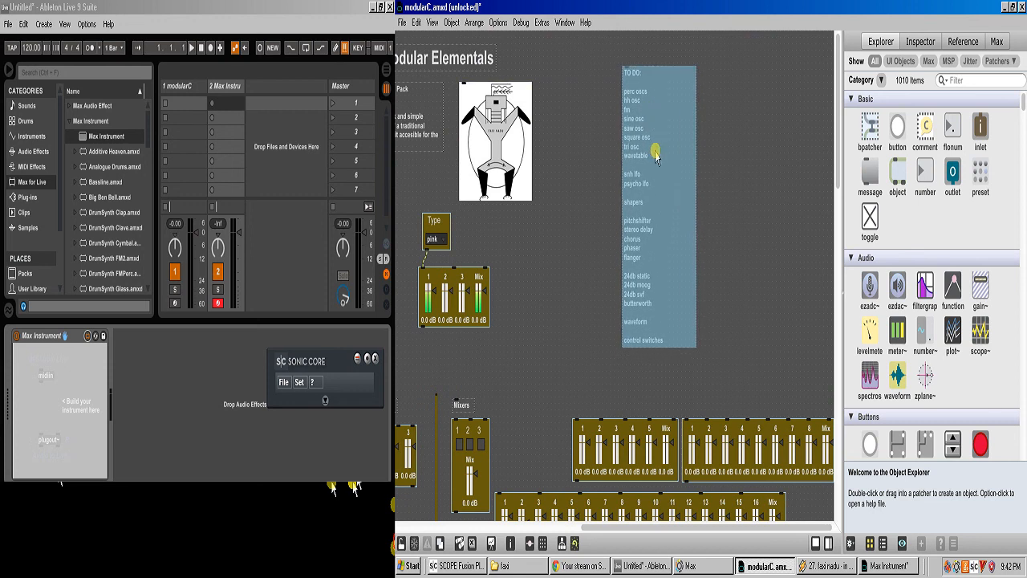
mouse_move(658, 325)
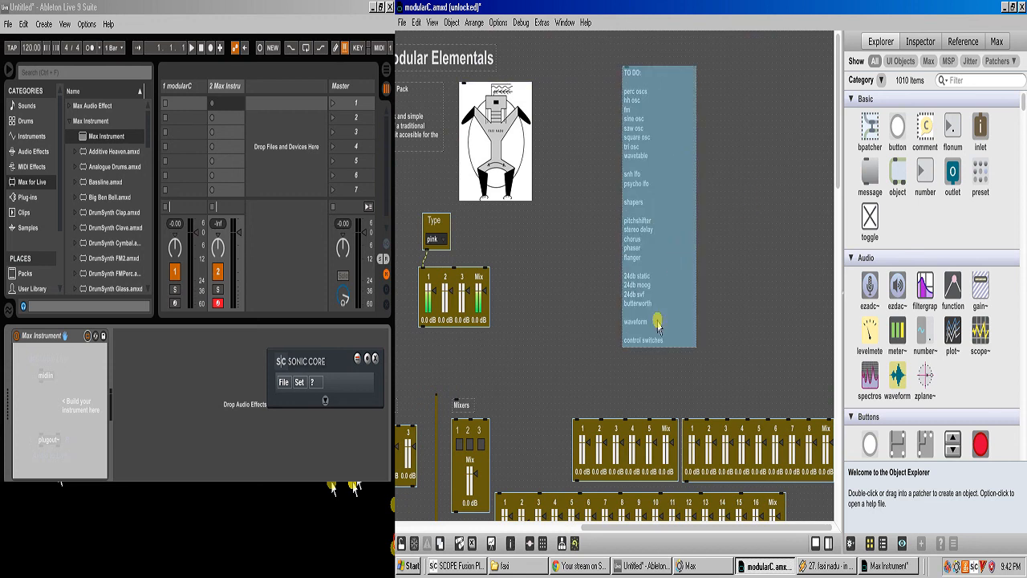
mouse_move(642, 348)
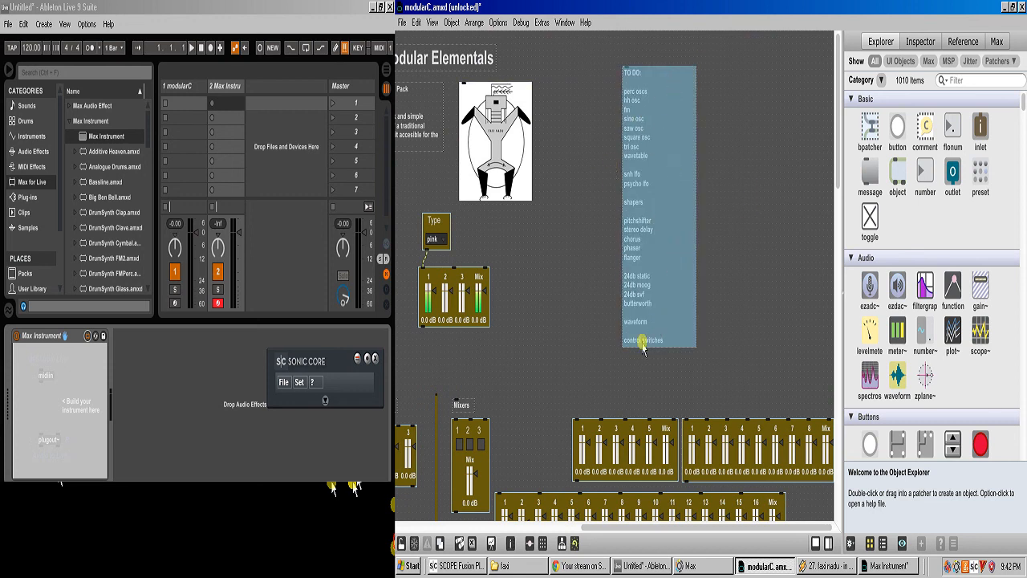
mouse_move(673, 253)
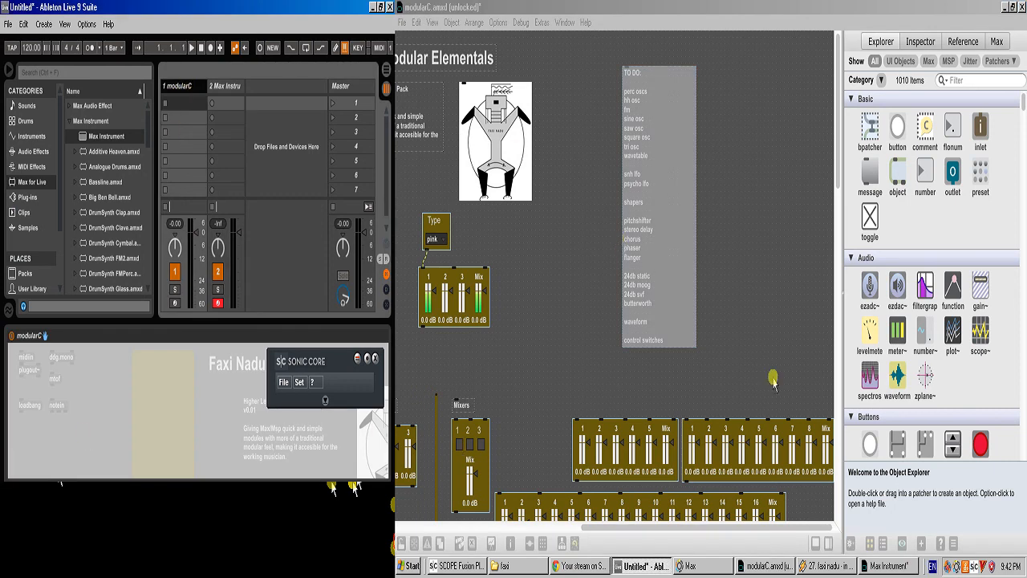
Step: Click in the modularC patch near its Faxi Nadu header and to-do list
left_click(657, 267)
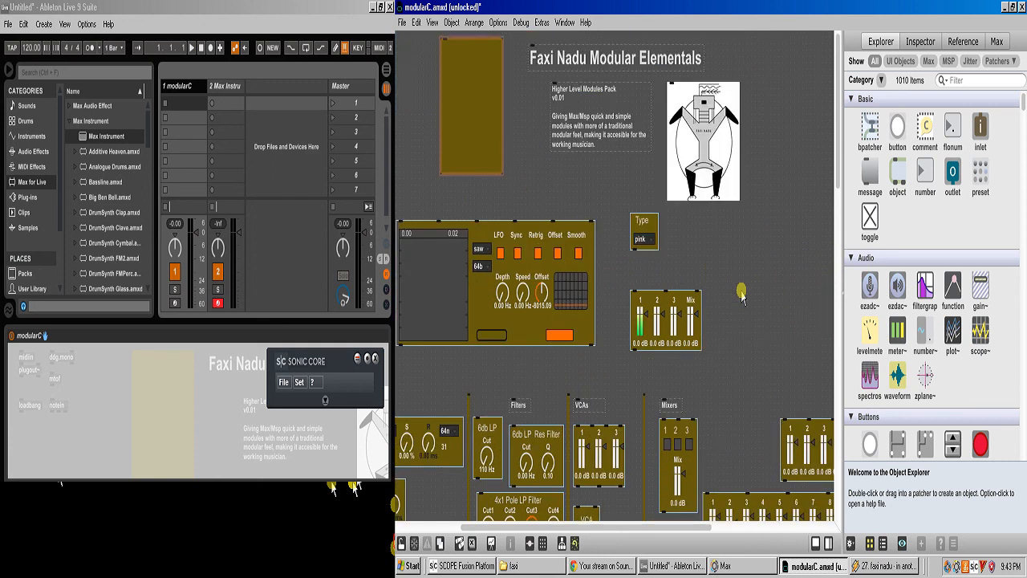
scroll("down", 3)
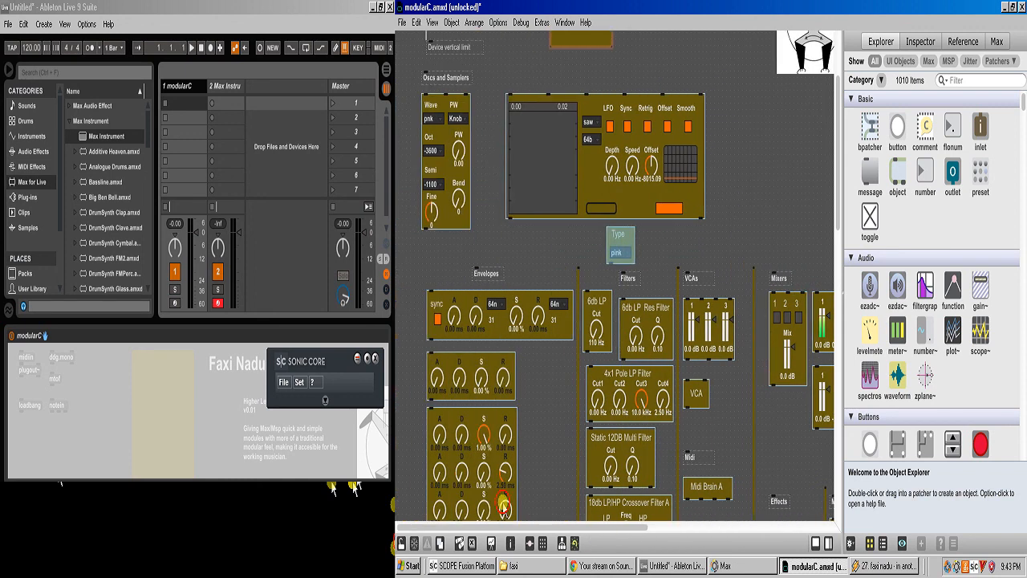
scroll("up", 3)
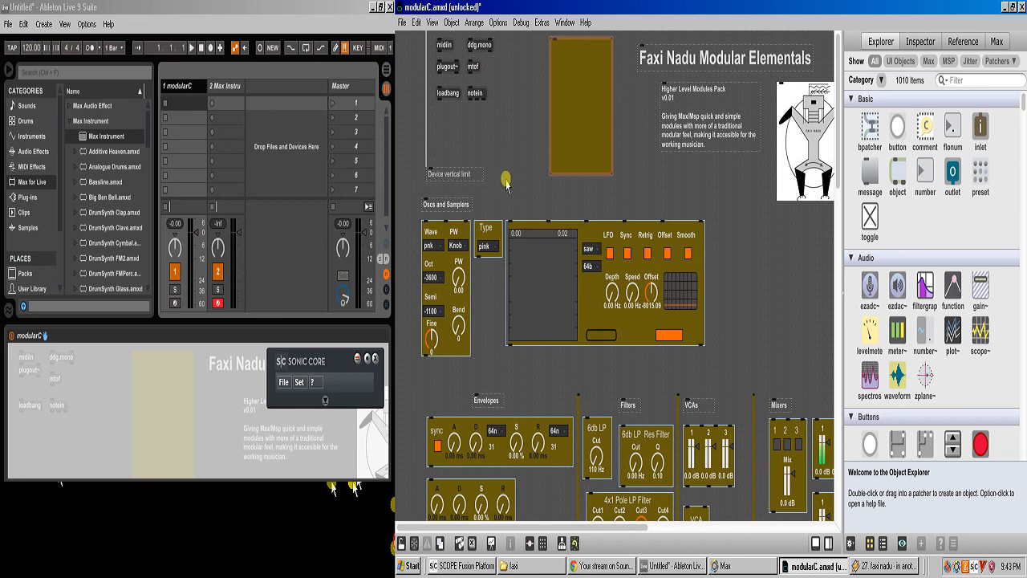
mouse_move(561, 199)
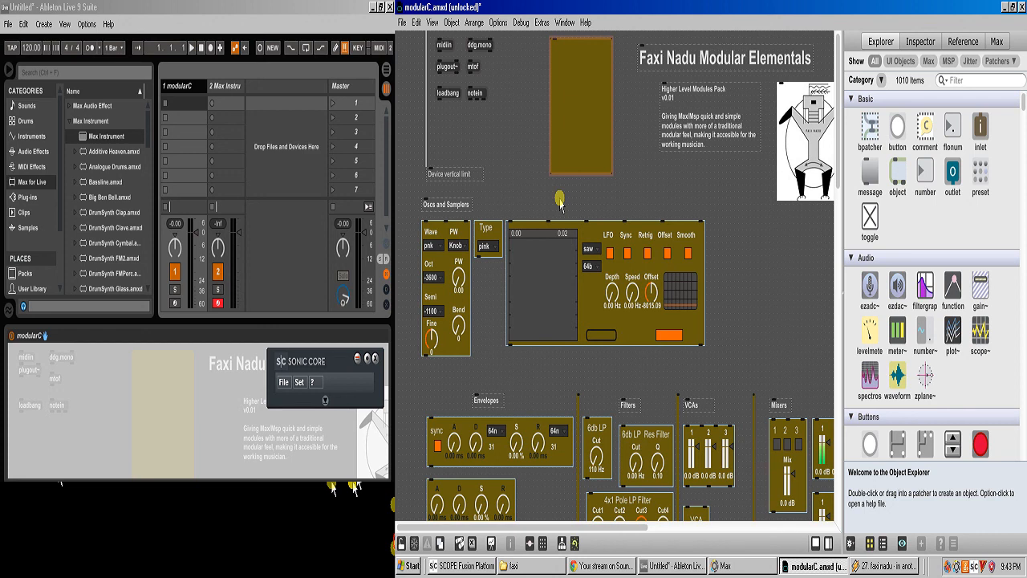
mouse_move(786, 337)
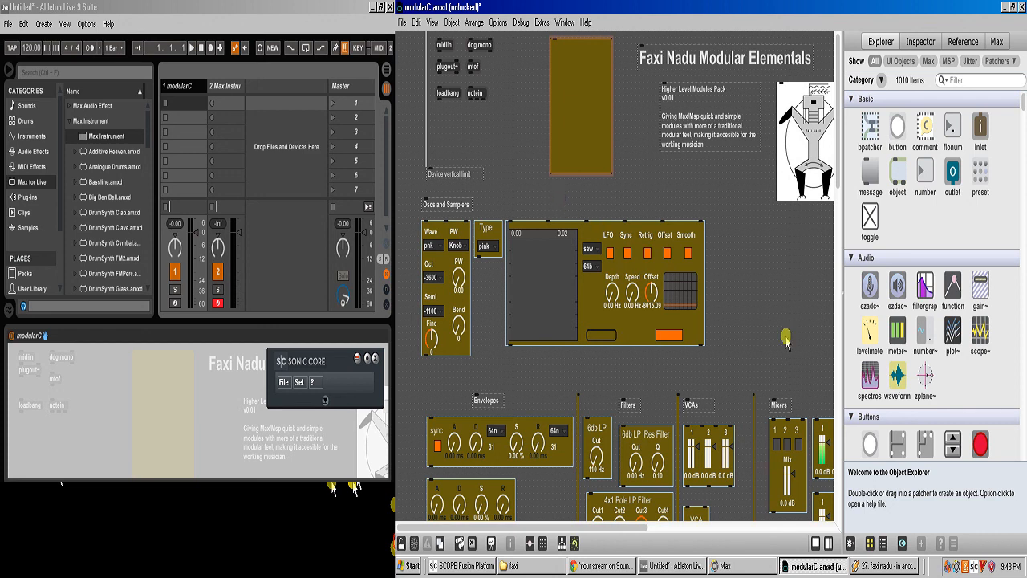